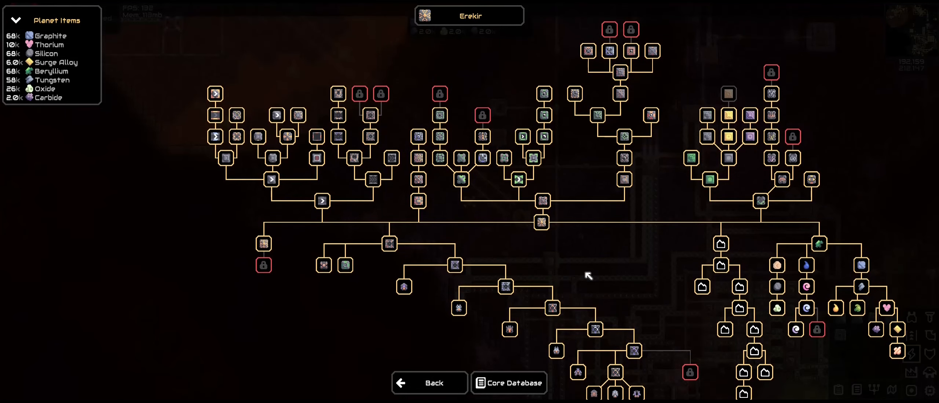
mouse_move(634, 275)
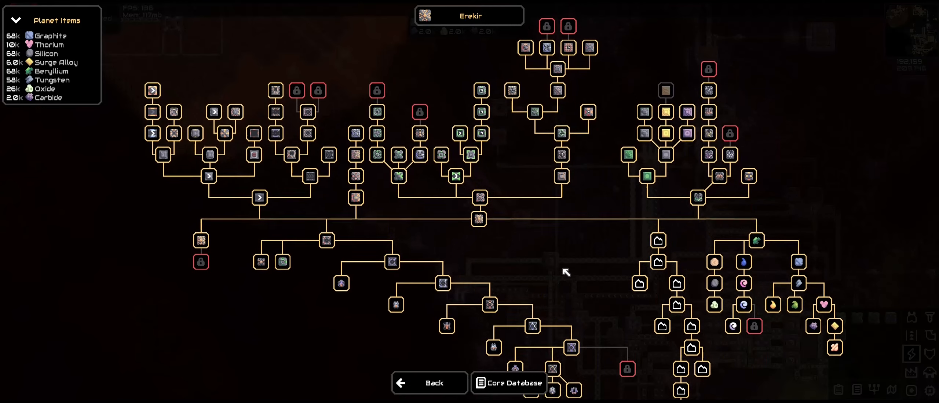
Leave the Erekir tech tree via Back and return to the planet map showing Siege.
left_click(429, 382)
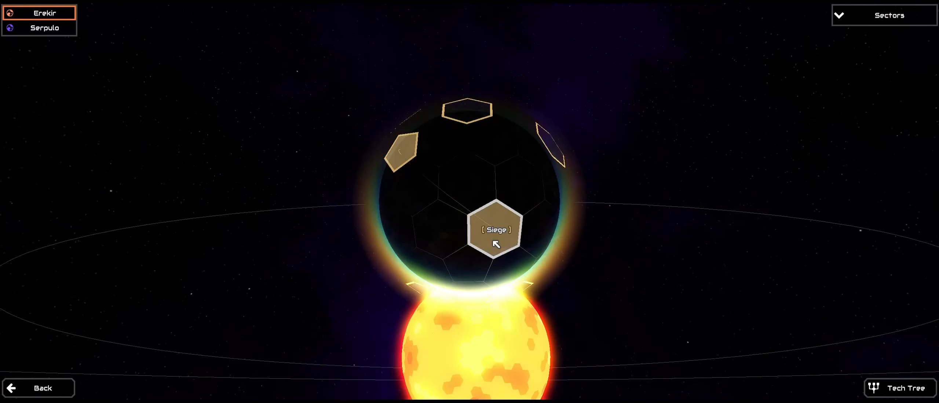
Select the Siege sector on the Erekir globe and launch into it.
left_click(495, 229)
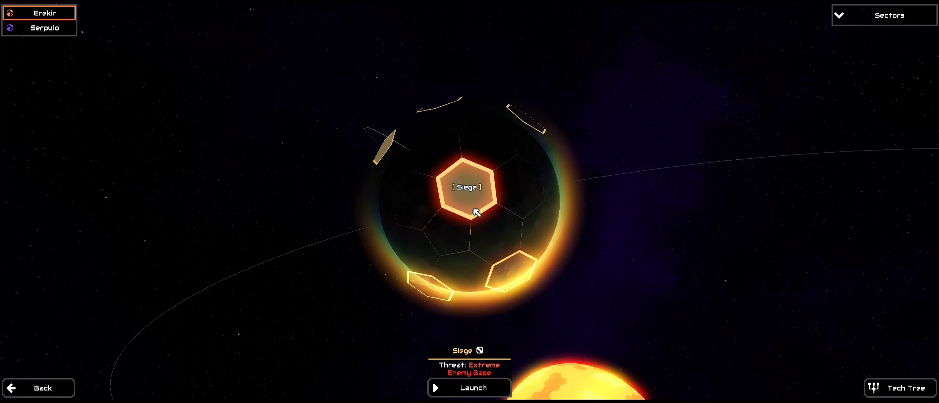
left_click(469, 388)
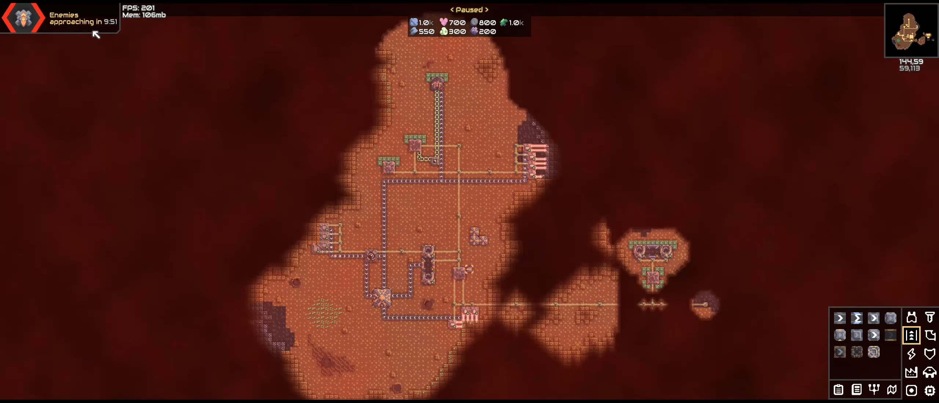
mouse_move(337, 169)
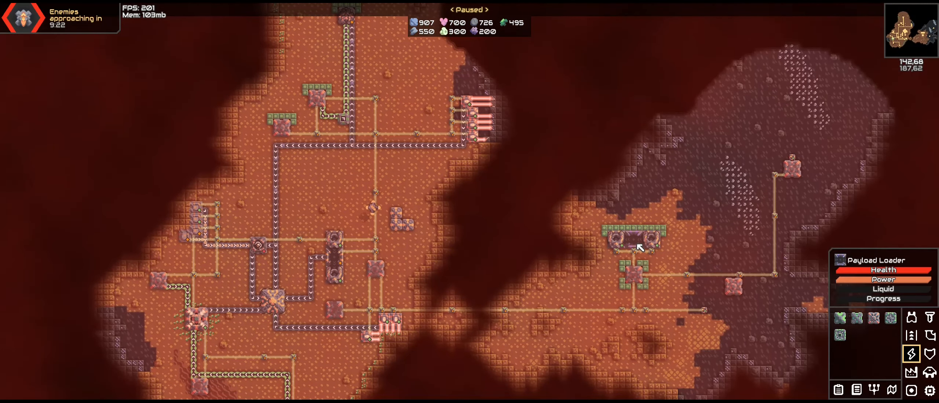
mouse_move(807, 87)
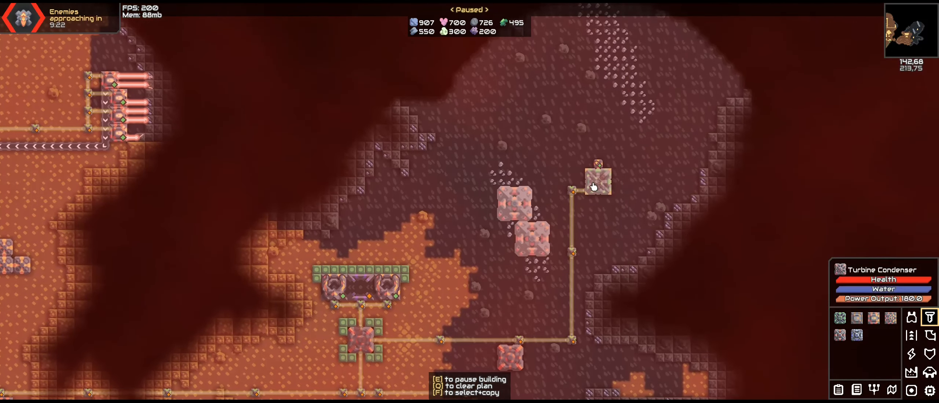
Place a Turbine Condenser on the eastern vent, wired into the power network.
left_click(857, 317)
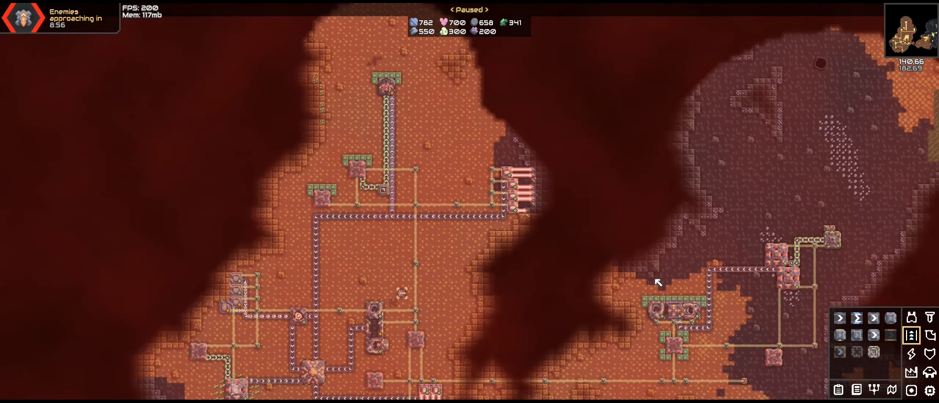
mouse_move(780, 348)
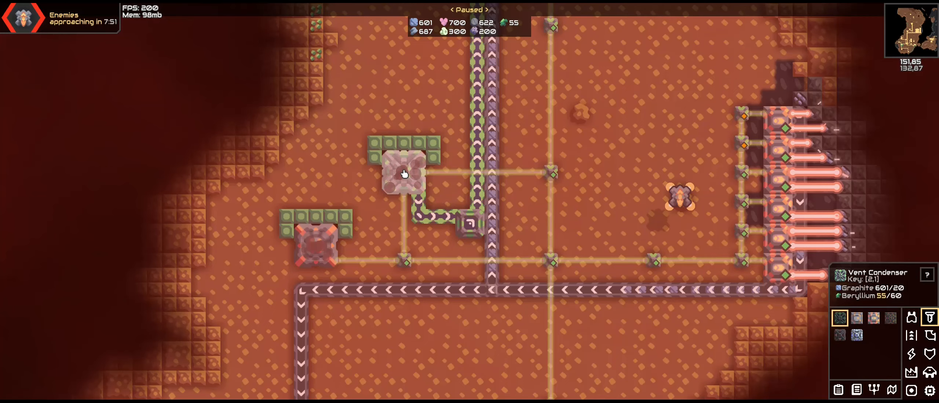
Place a Vent Condenser beside the conveyor lines near the top of the base.
left_click(535, 161)
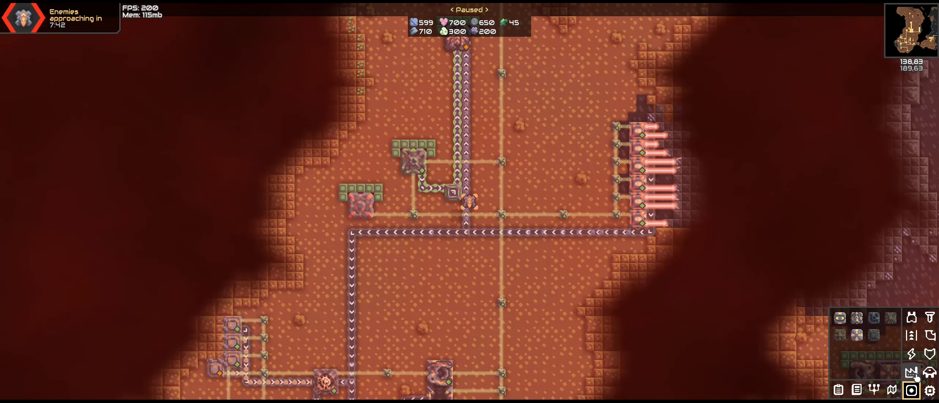
mouse_move(856, 317)
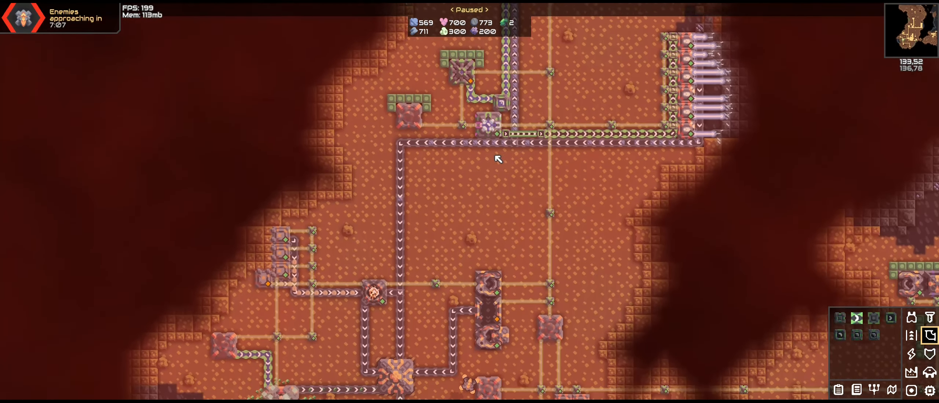
Lay armored duct routes from the condensers toward the core and pick the Electrolyzer to build.
left_click(488, 99)
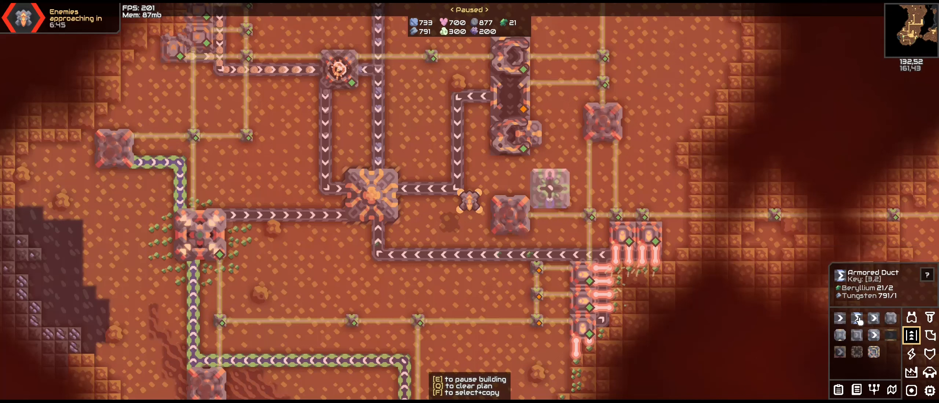
left_click(857, 318)
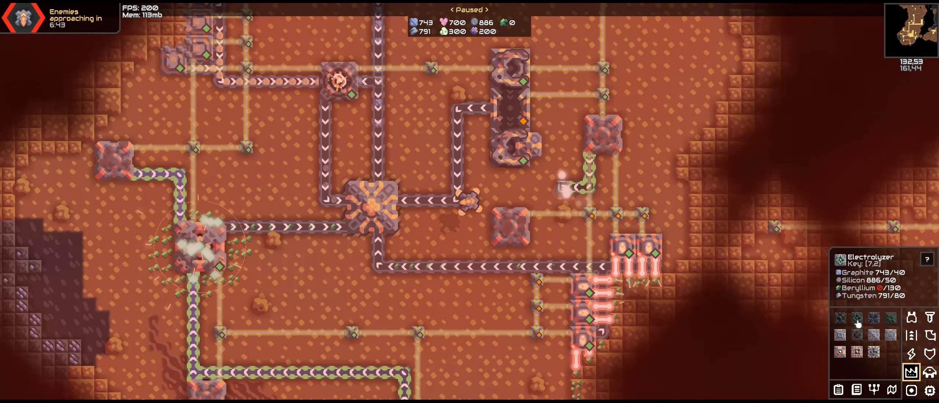
left_click(548, 213)
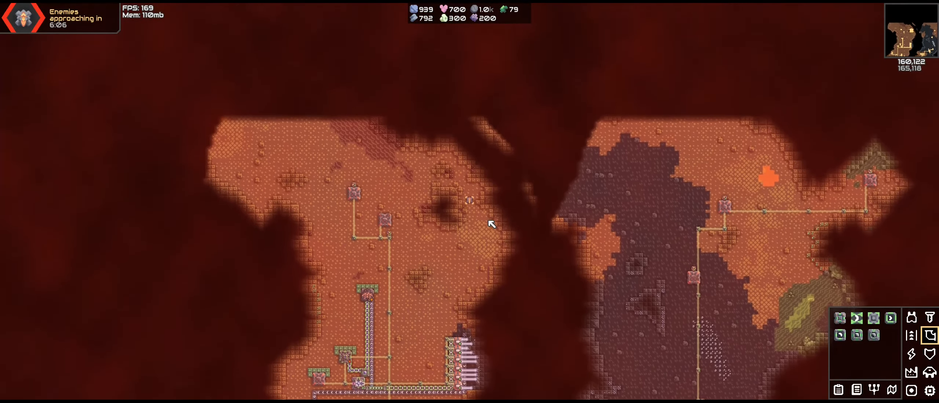
key("space")
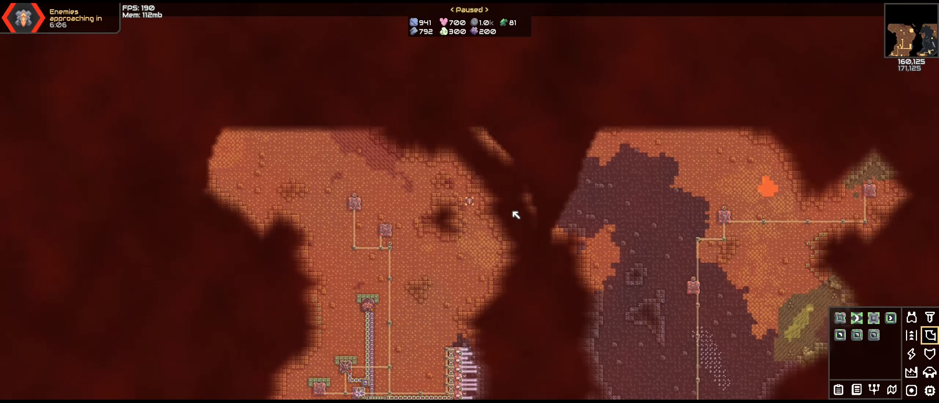
mouse_move(705, 157)
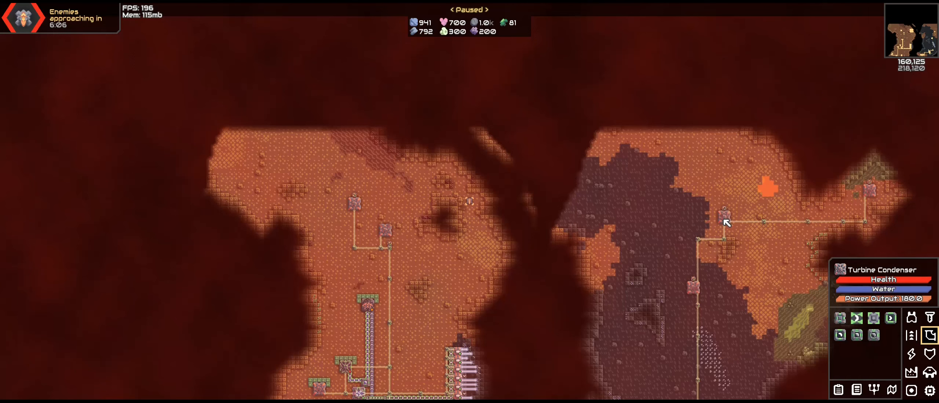
mouse_move(663, 267)
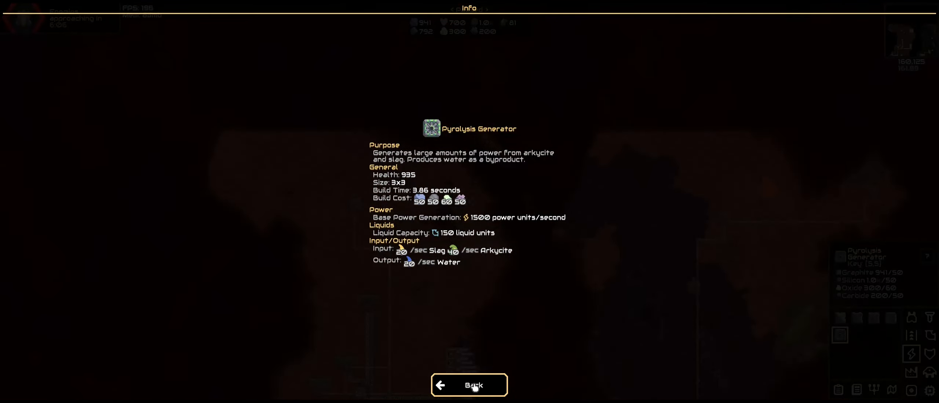
left_click(469, 385)
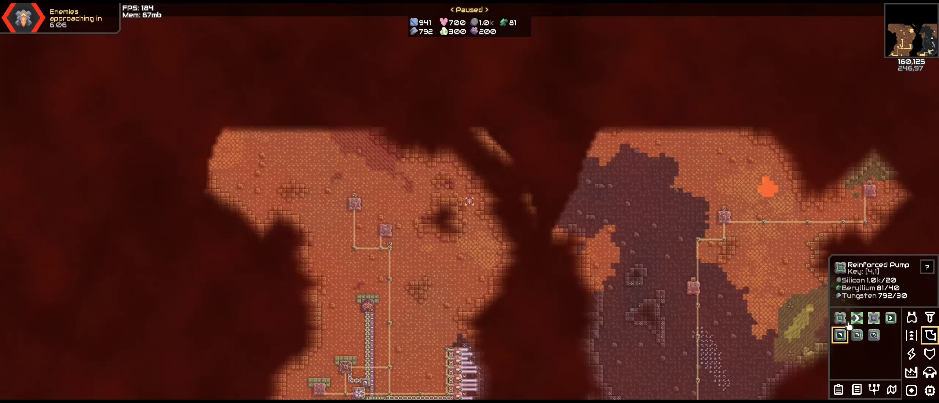
left_click(927, 267)
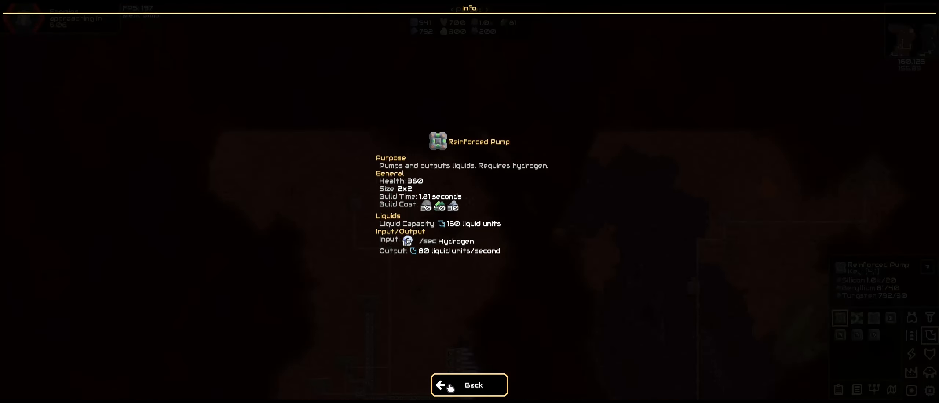
left_click(469, 385)
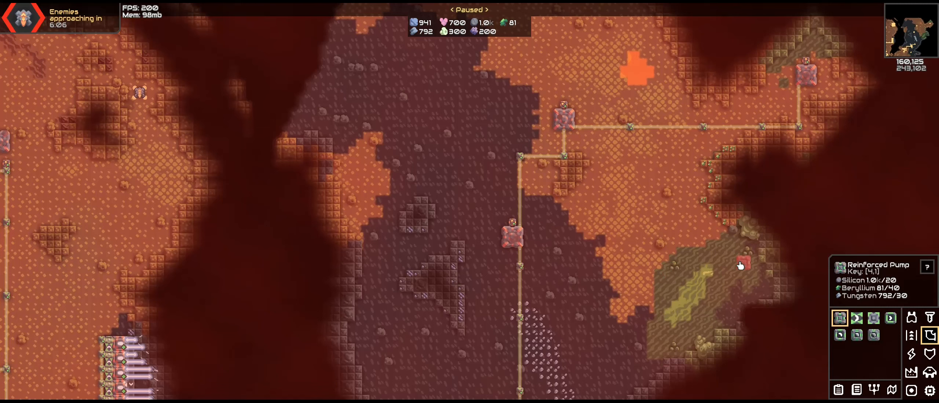
left_click(873, 336)
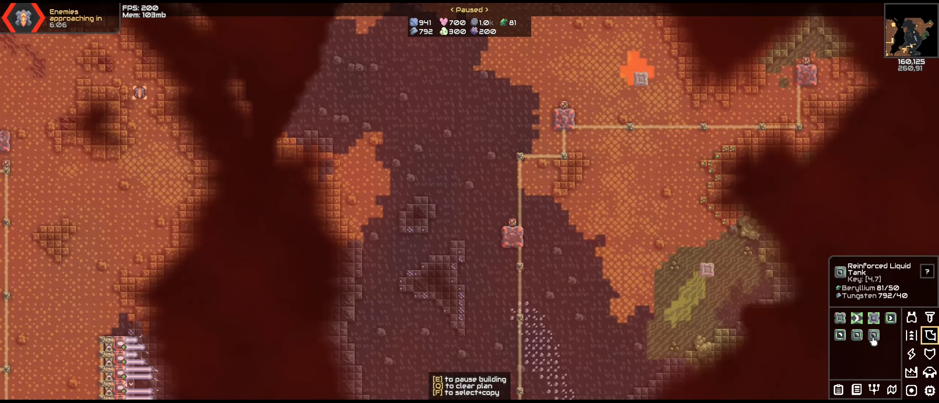
left_click(912, 372)
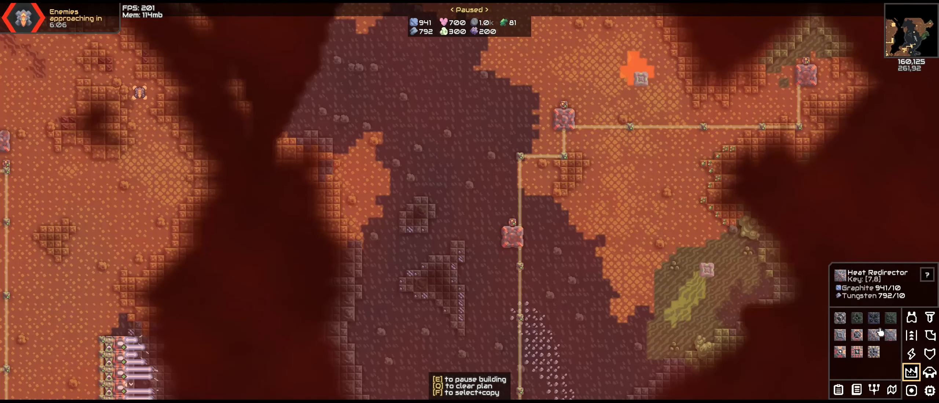
left_click(856, 336)
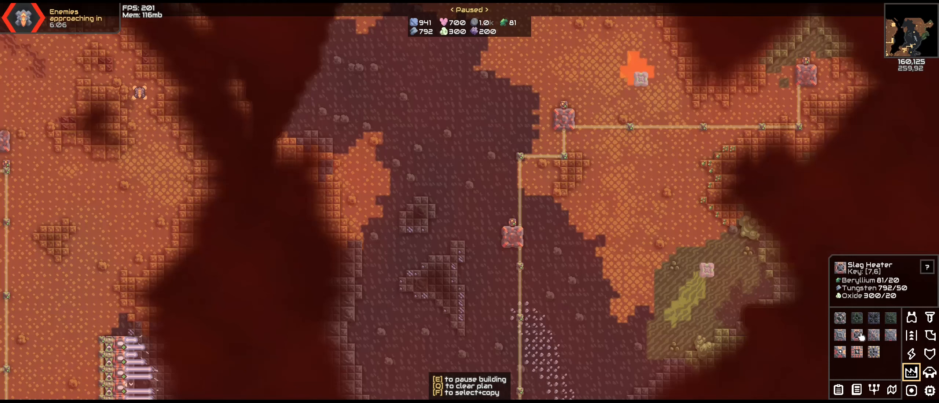
left_click(857, 351)
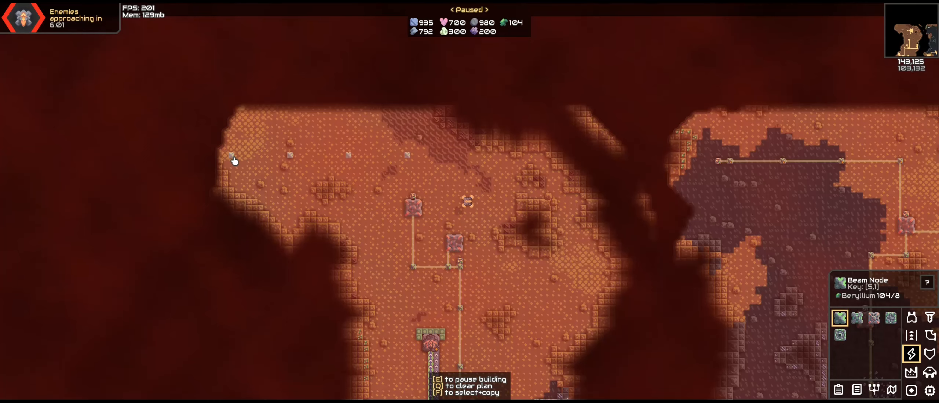
left_click(911, 389)
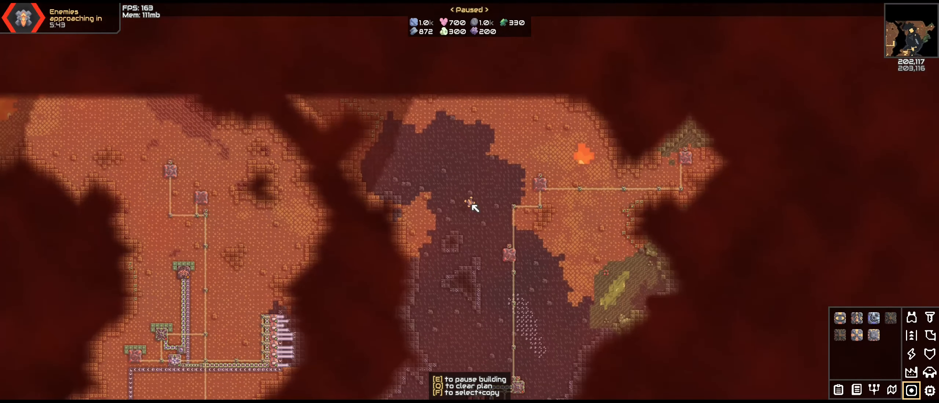
mouse_move(882, 361)
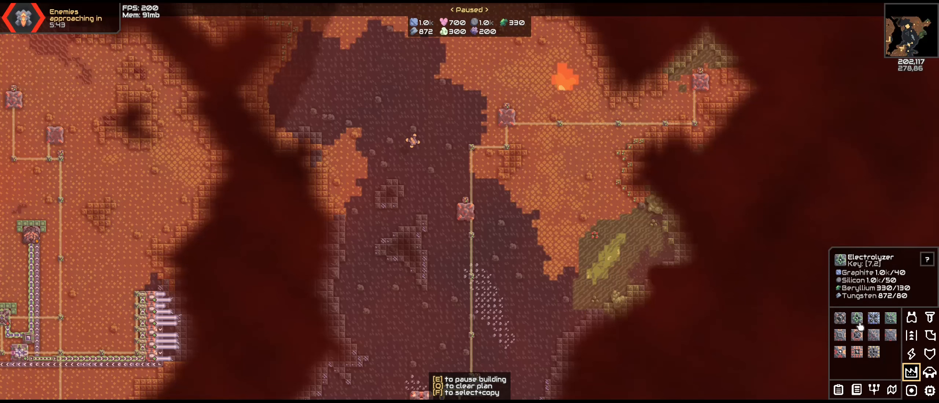
left_click(911, 354)
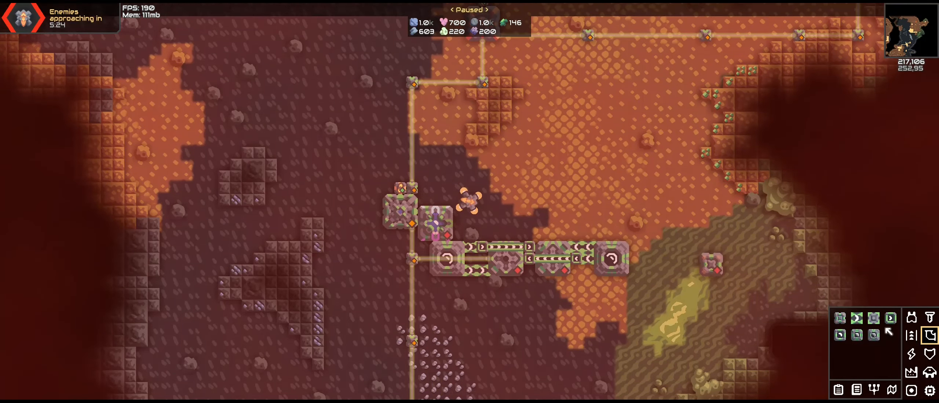
Place a liquid-processing building beside the beam node power line.
left_click(856, 318)
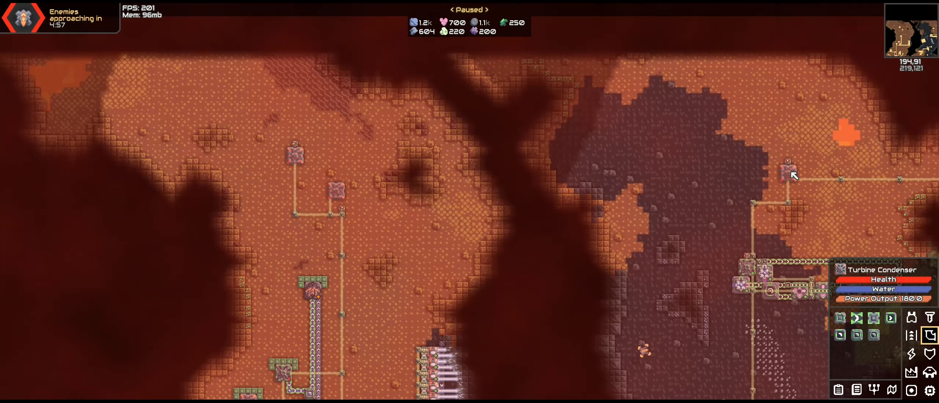
mouse_move(295, 163)
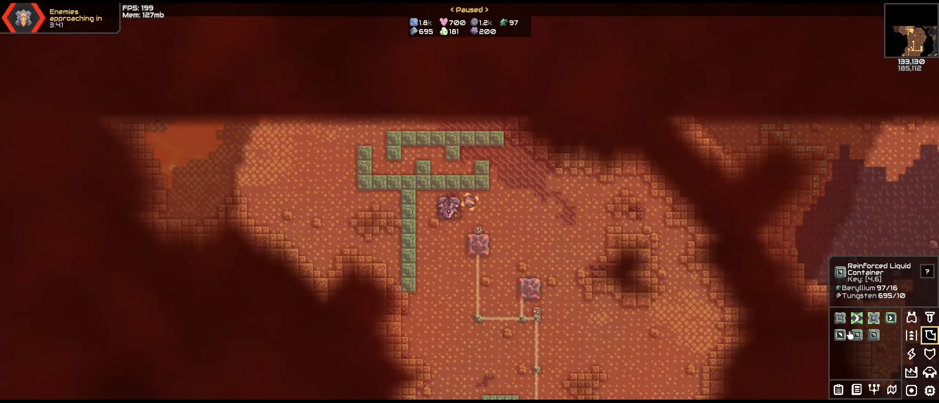
left_click(874, 335)
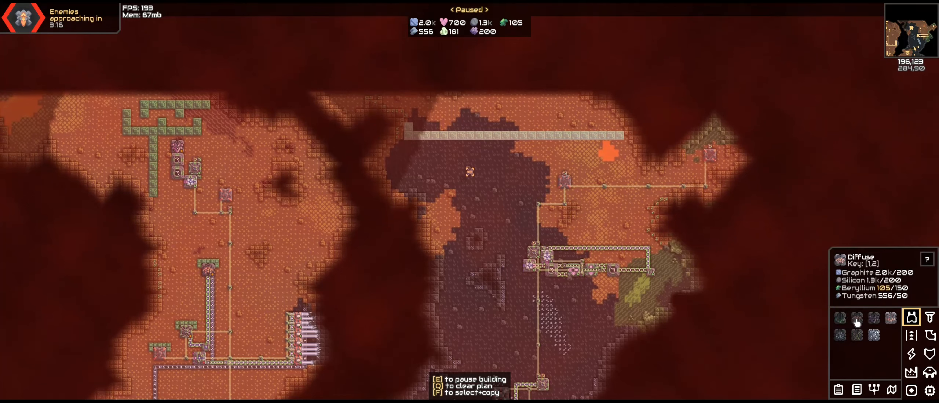
left_click(928, 316)
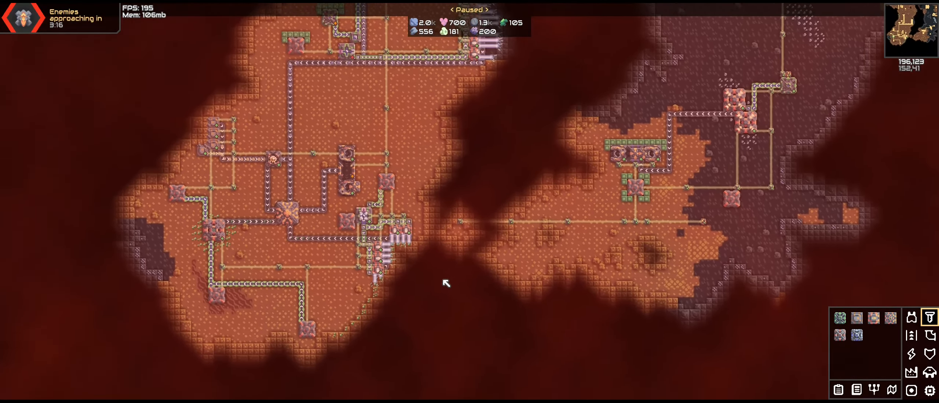
left_click(873, 317)
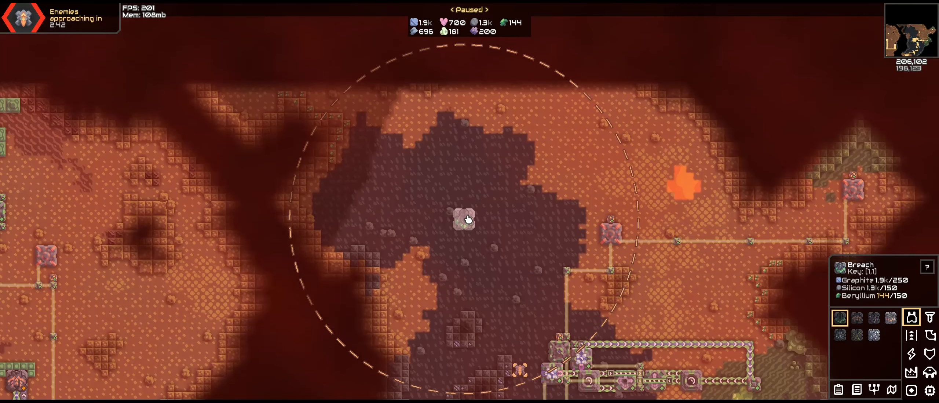
Drag a row of bores along the upper edge of the dark rock field.
left_click_drag(462, 218, 572, 208)
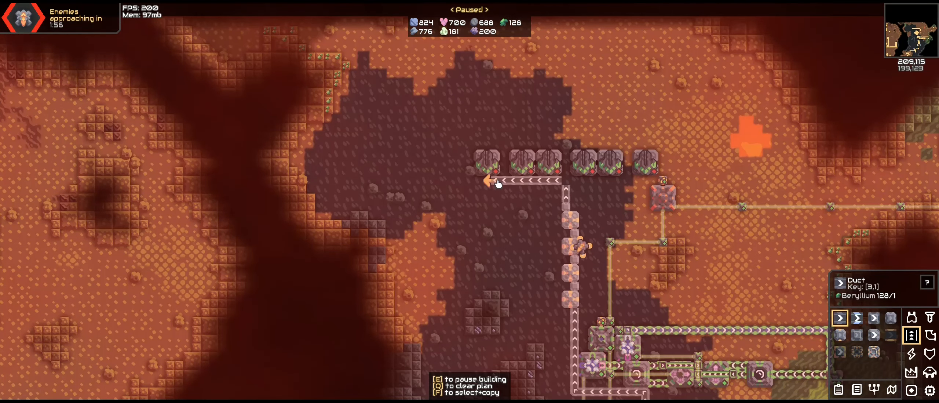
Lay ducts beneath the bore row to gather output and carry it down the column.
left_click(874, 317)
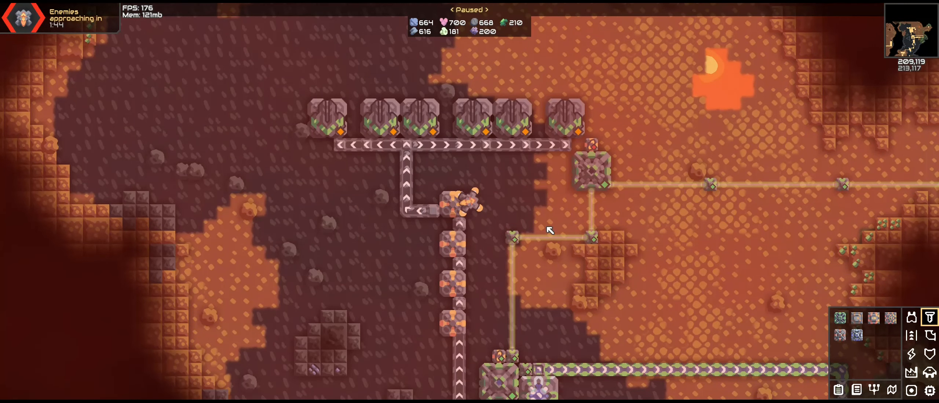
left_click(911, 354)
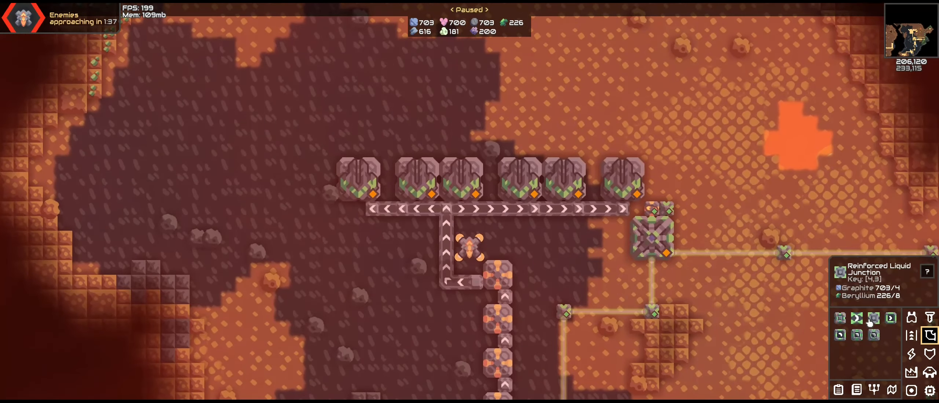
Start a Reinforced Bridge Conduit line from the liquid category toward the bores.
left_click(891, 317)
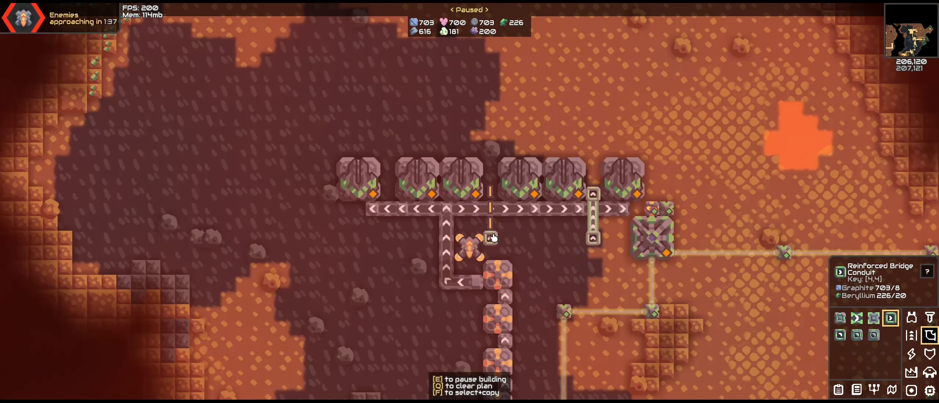
left_click(839, 335)
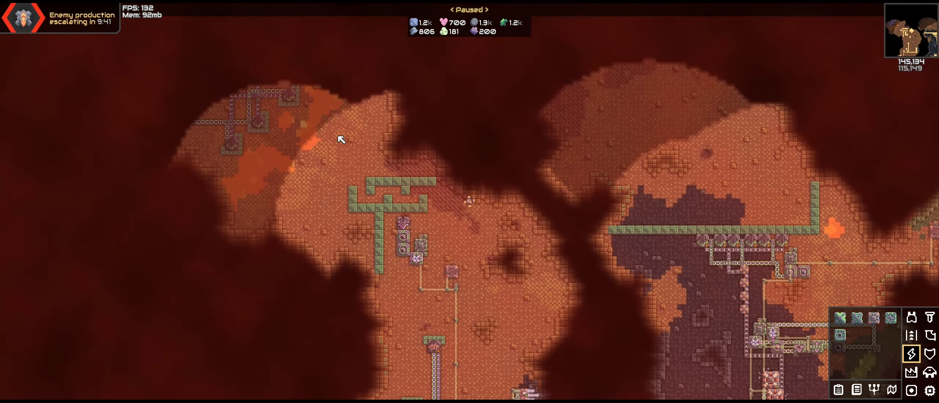
mouse_move(295, 99)
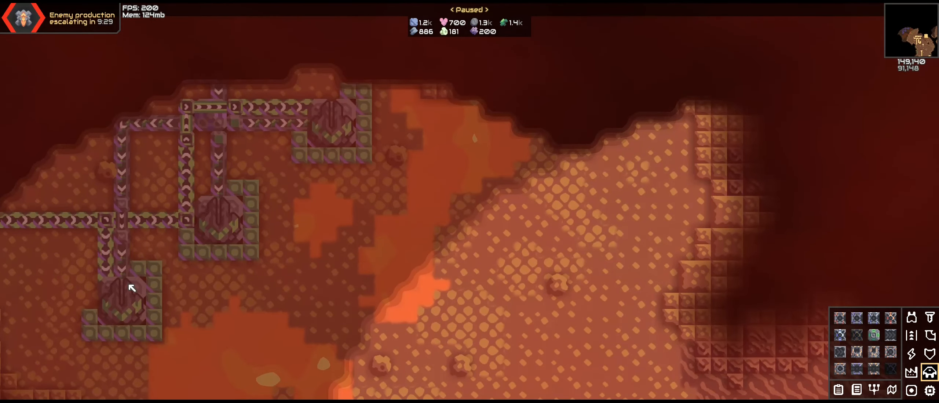
mouse_move(349, 150)
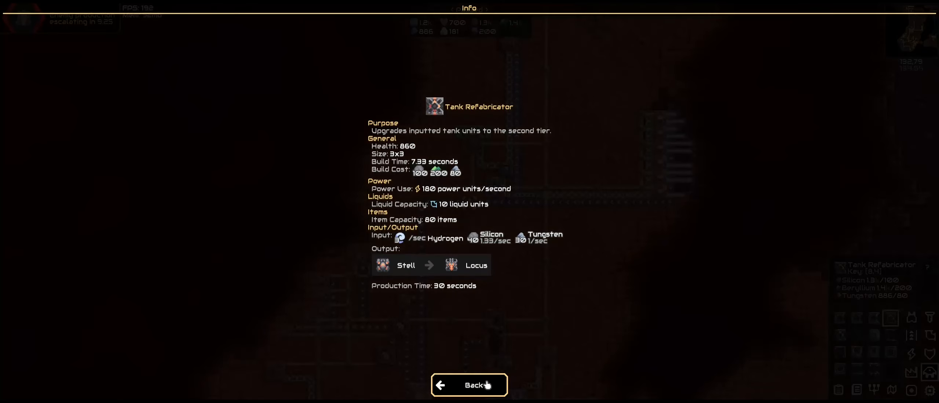
Close the Tank Refabricator details and resume the game.
left_click(469, 386)
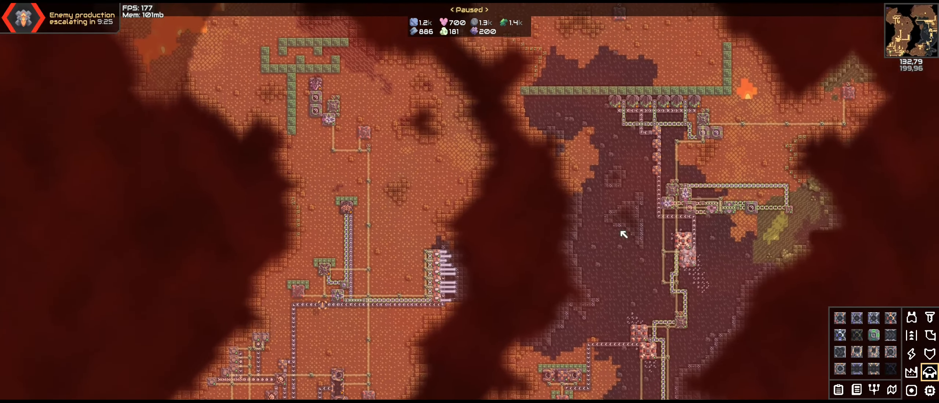
scroll("down", 3)
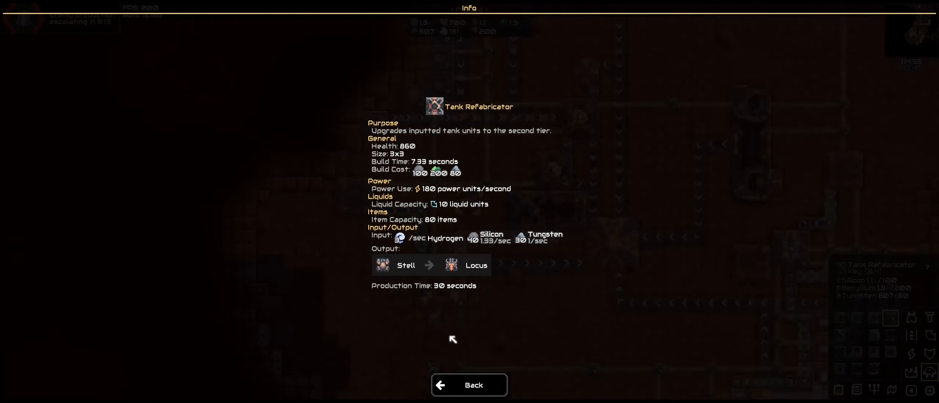
left_click(469, 385)
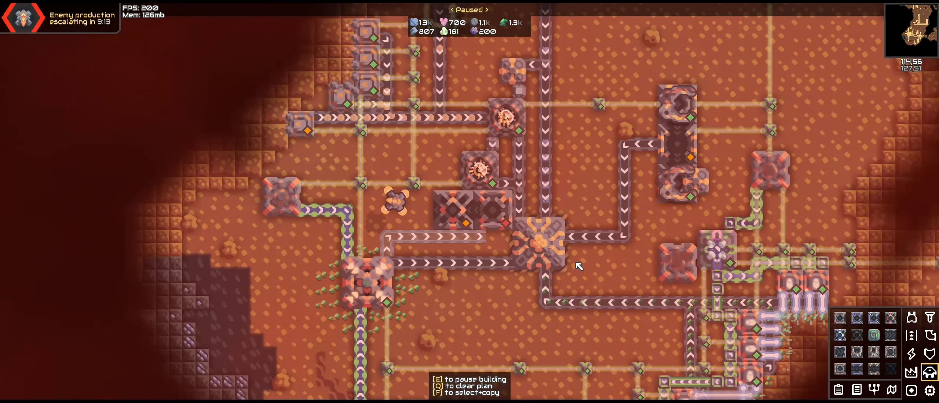
mouse_move(569, 206)
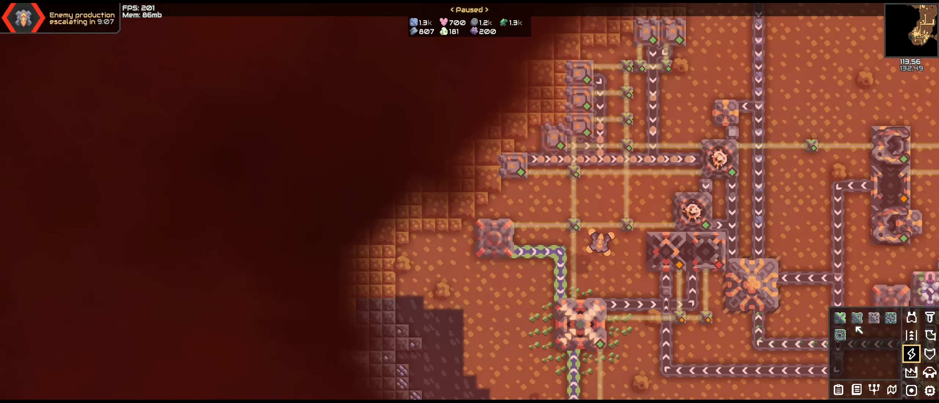
Begin placing a Sublimate turret beside the walled outpost's repair blocks.
left_click(493, 238)
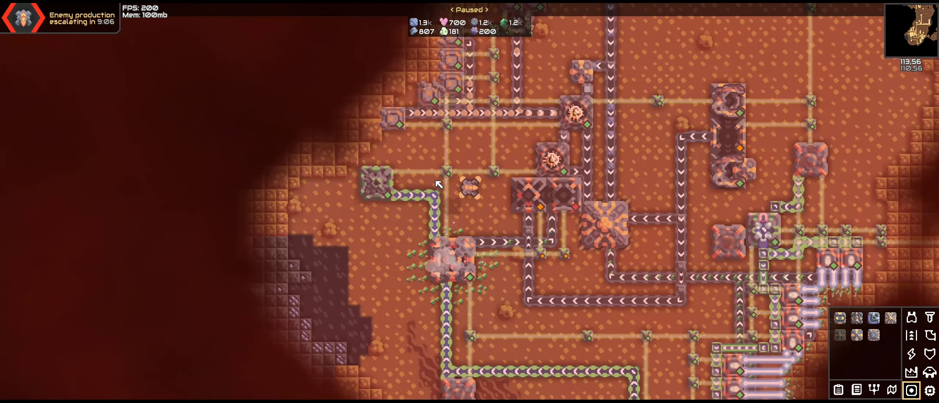
left_click(911, 353)
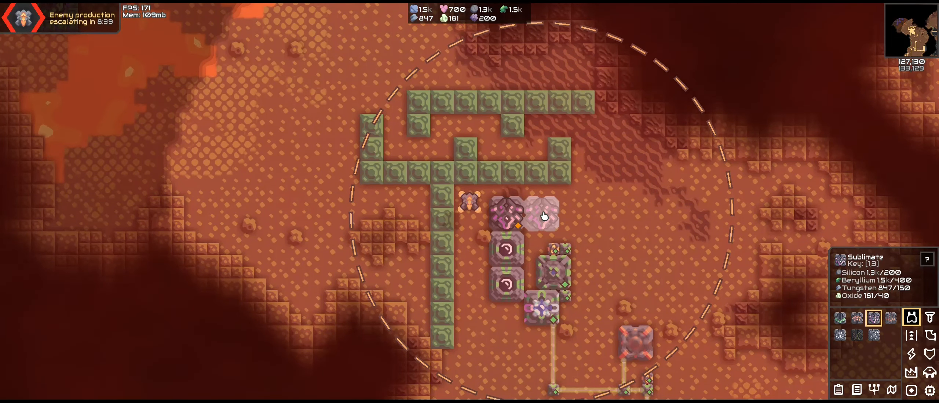
Place a Sublimate turret beside the outpost before viewing the Unit Repair Tower info.
left_click(542, 214)
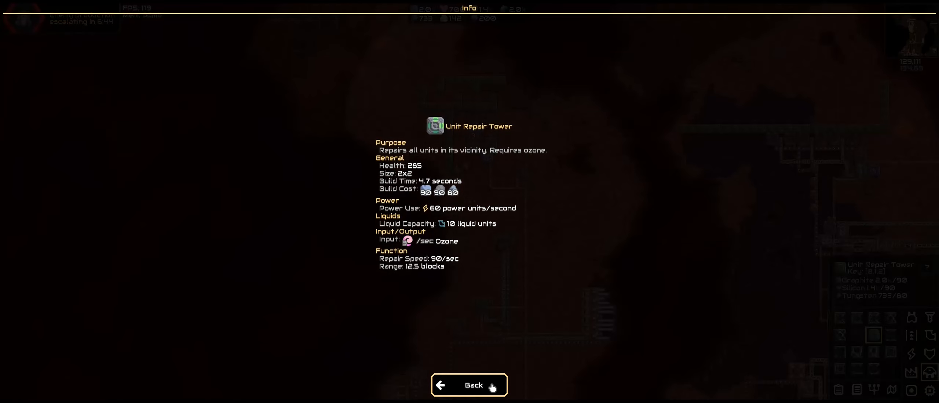
Leave the Unit Repair Tower info page, reopen it briefly, and return to the walled outpost.
left_click(469, 385)
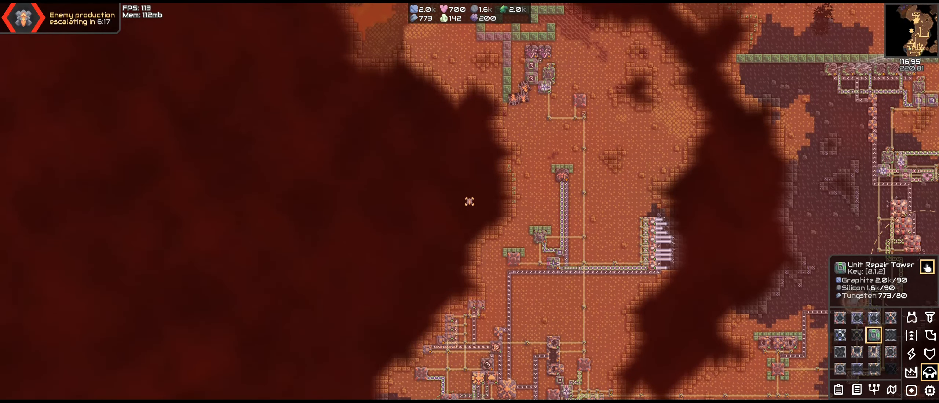
left_click(928, 267)
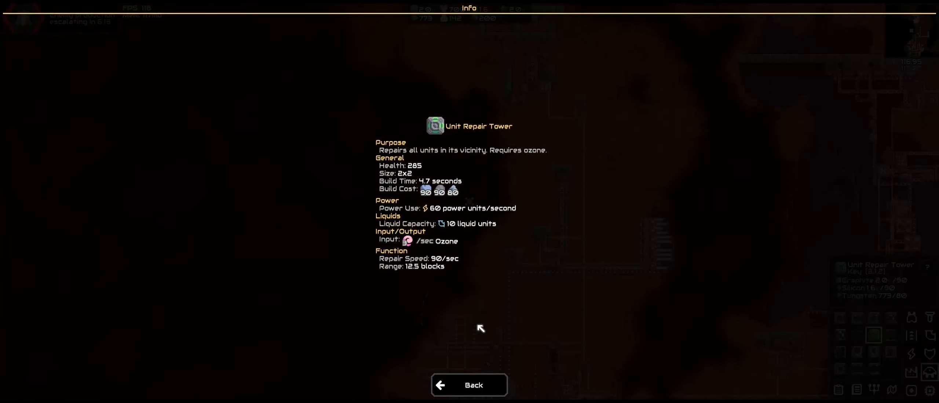
mouse_move(479, 385)
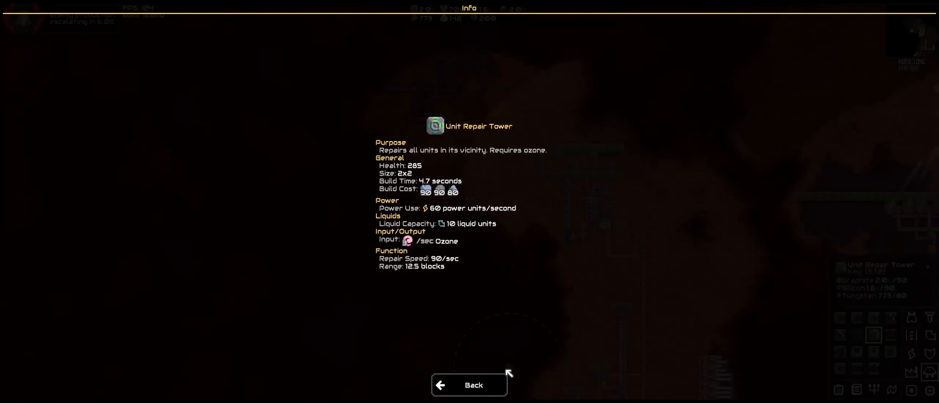
left_click(469, 385)
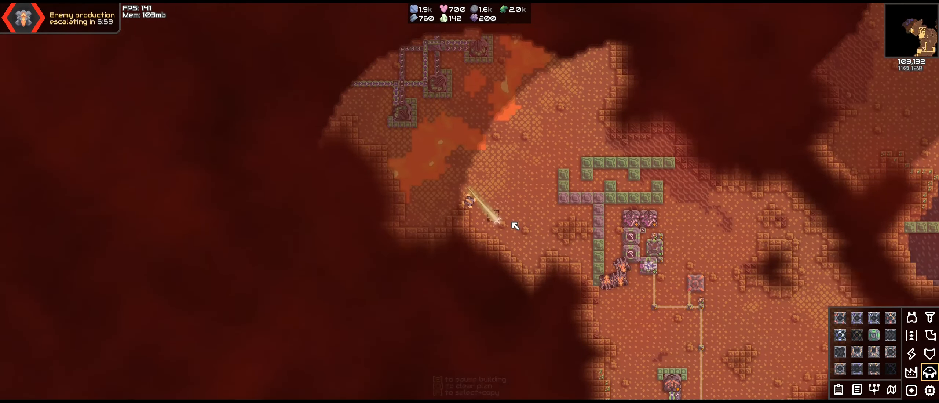
Pause and look over the Large Beryllium Wall line along the dark basin.
left_click(873, 334)
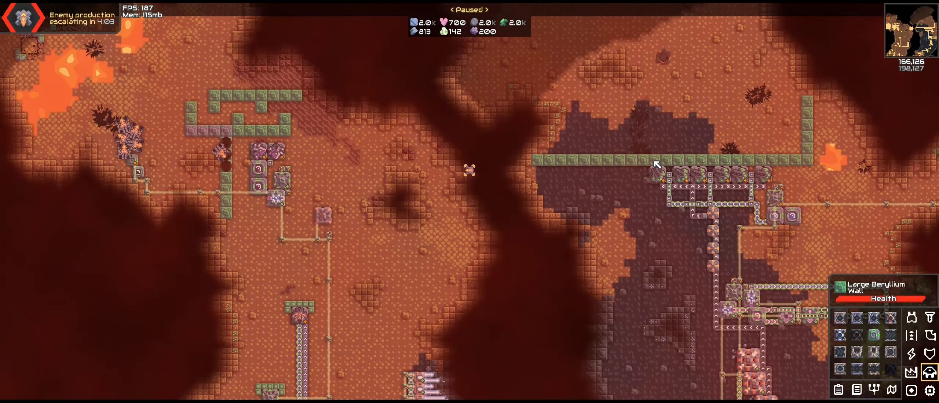
Dismiss the Unit Repair Tower details with Back to get the tanks under command.
scroll("down", 3)
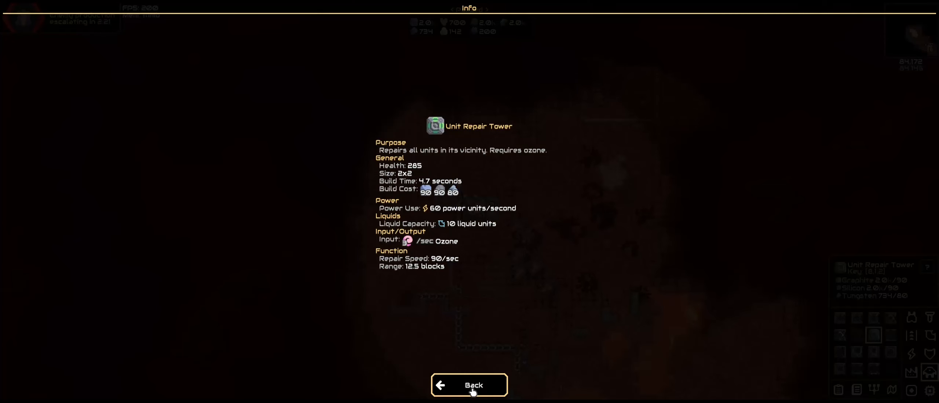
left_click(470, 385)
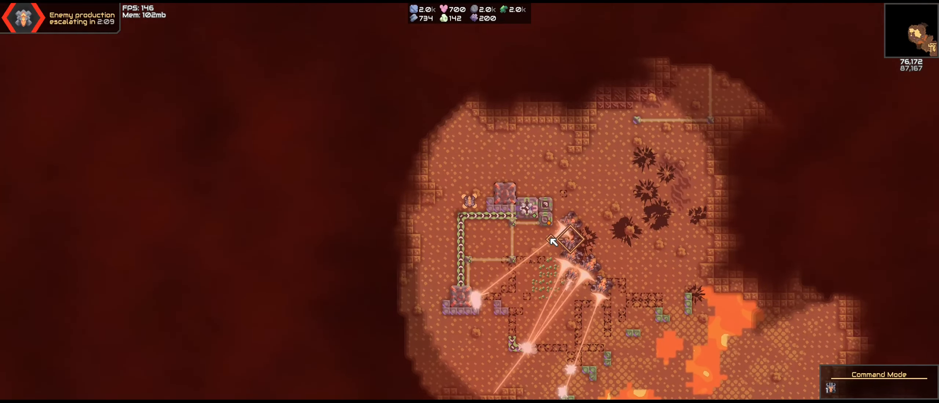
Order the tank army to attack the enemy building on the plateau.
left_click(569, 239)
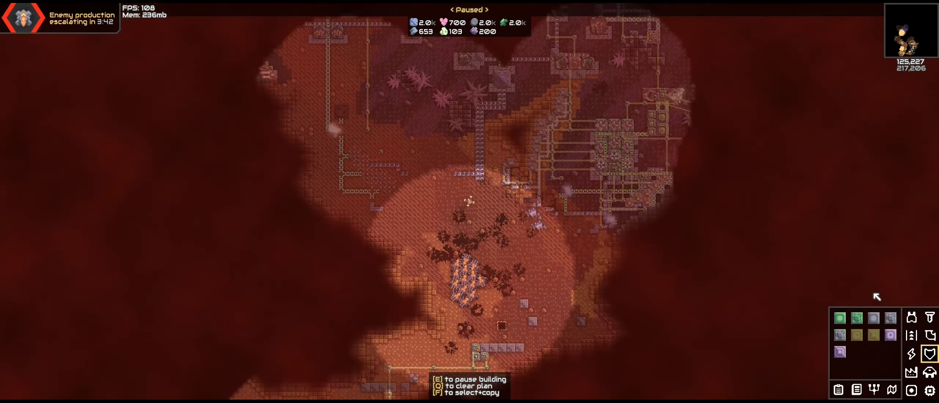
View the Titan turret's detailed stats page and go back to the paused battle.
left_click(891, 318)
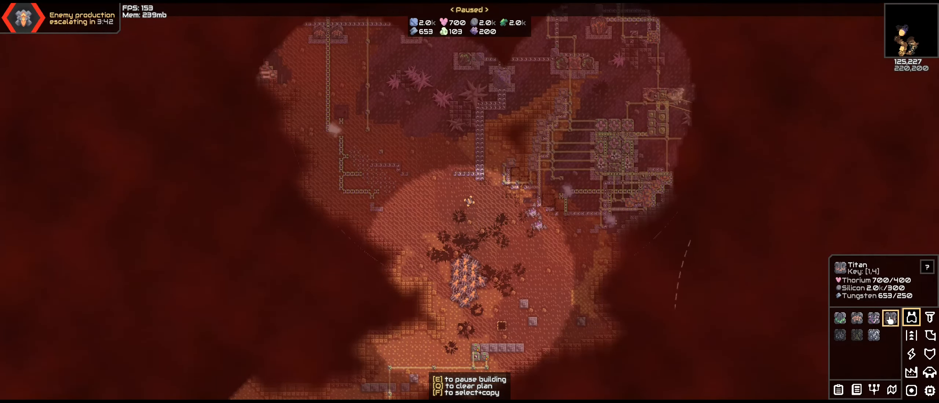
left_click(927, 267)
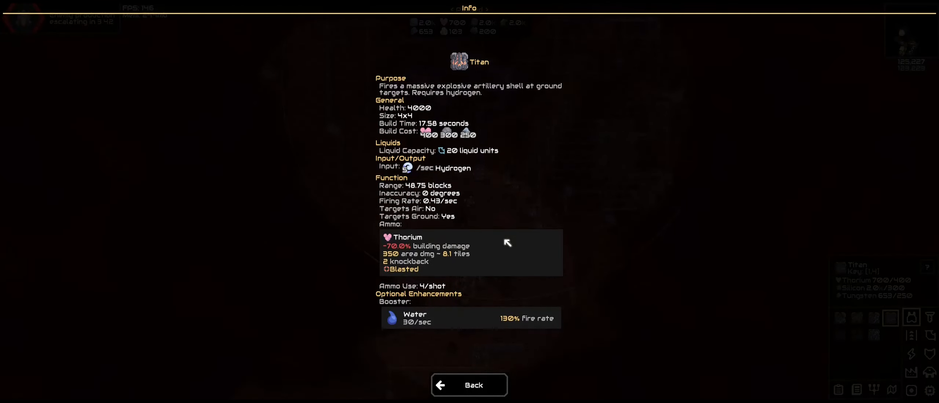
left_click(469, 385)
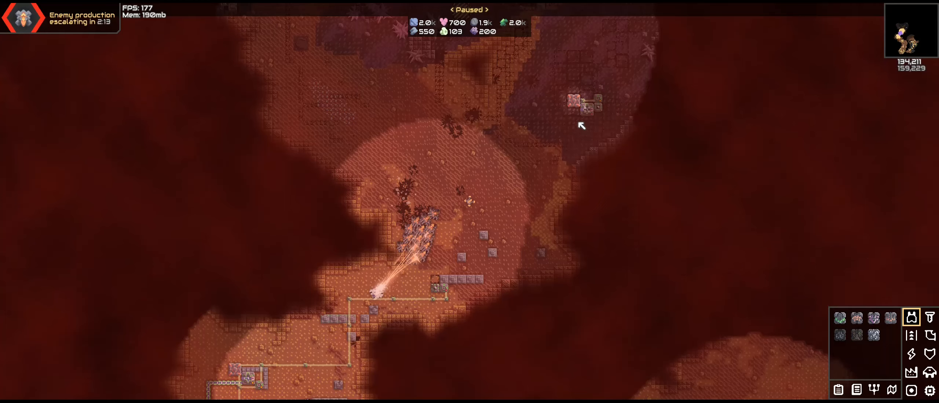
left_click(930, 372)
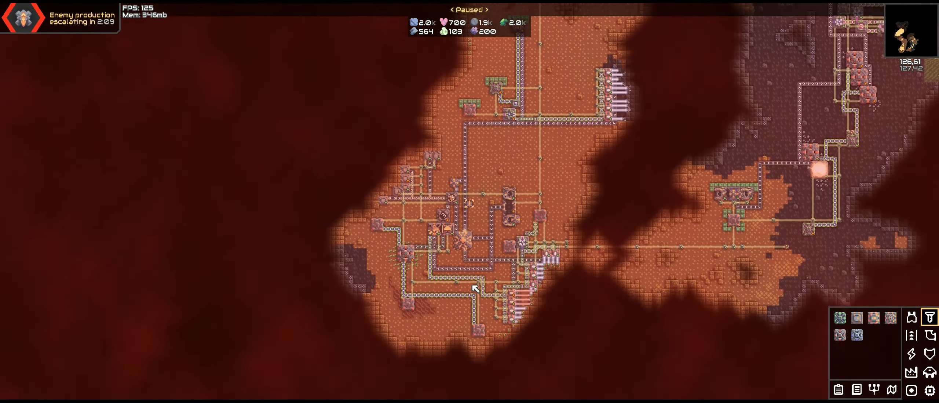
left_click(911, 372)
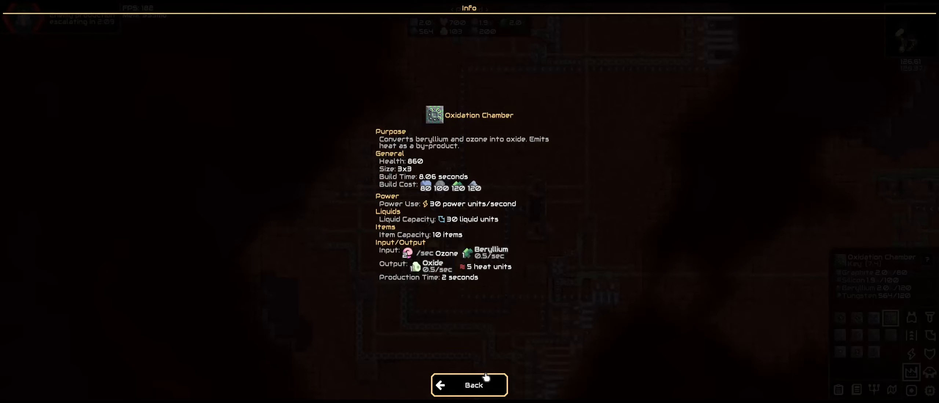
left_click(470, 385)
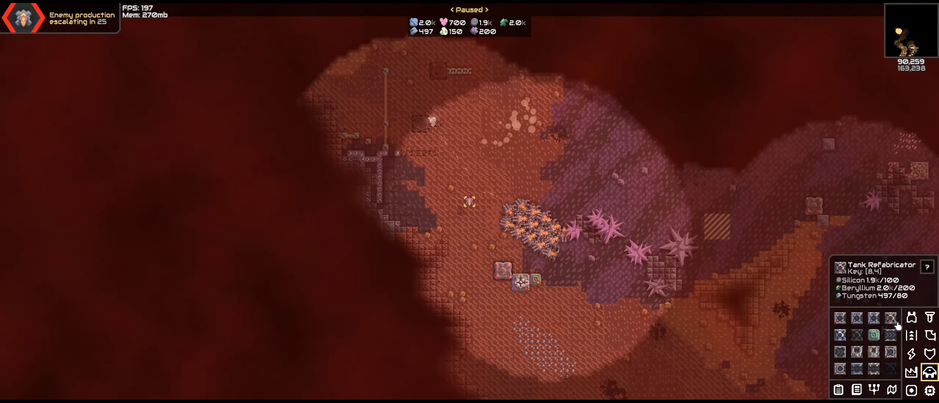
Choose the Tank Refabricator for building and browse another block category.
left_click(912, 317)
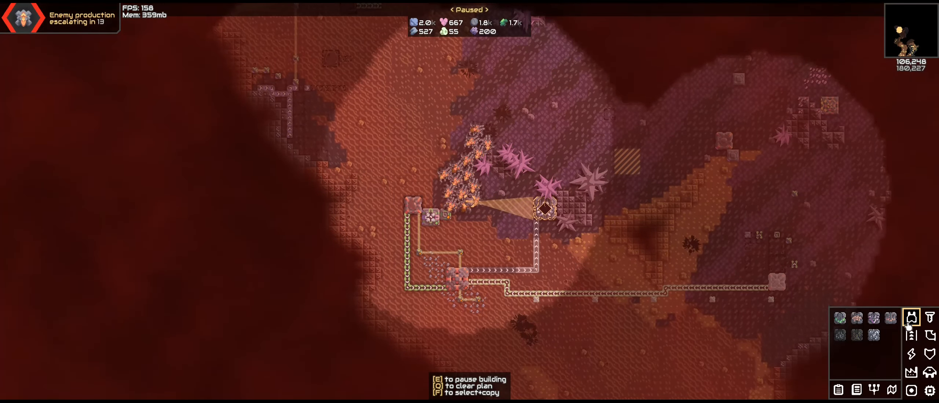
left_click(929, 317)
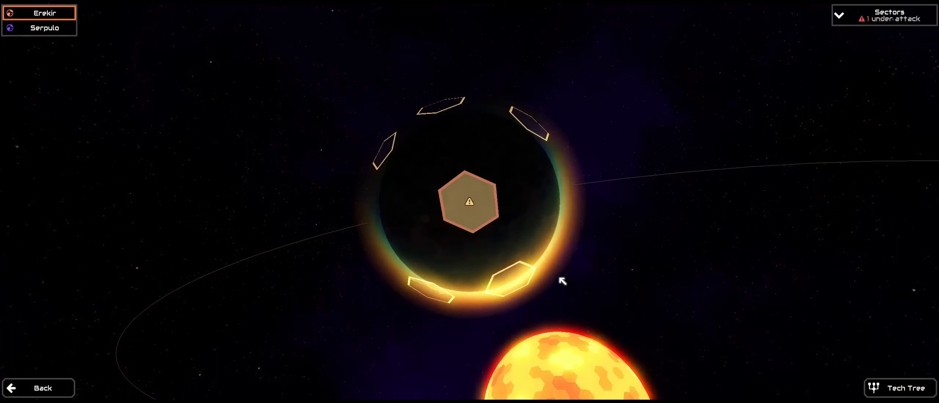
View Erekir's sectors on the planet map, one flagged under attack.
left_click(470, 200)
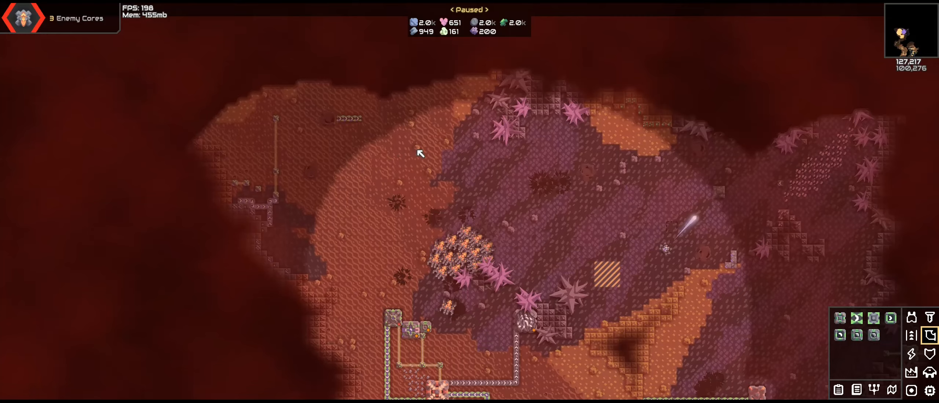
Lay distribution conveyors north and place a building near the tank group.
left_click(421, 327)
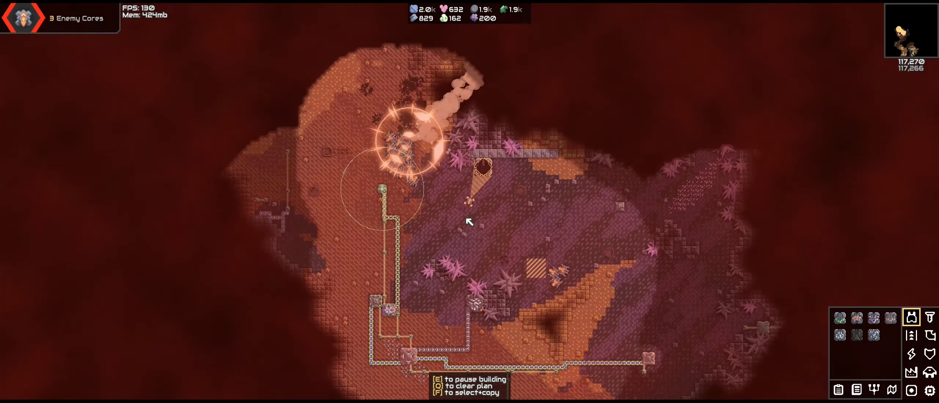
left_click(910, 335)
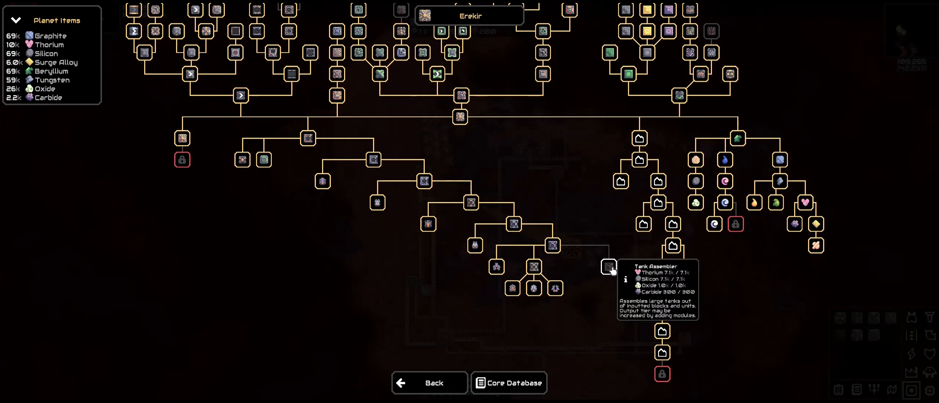
Research the Tank Assembler in the tech tree and check Vanquish's research costs.
left_click(608, 267)
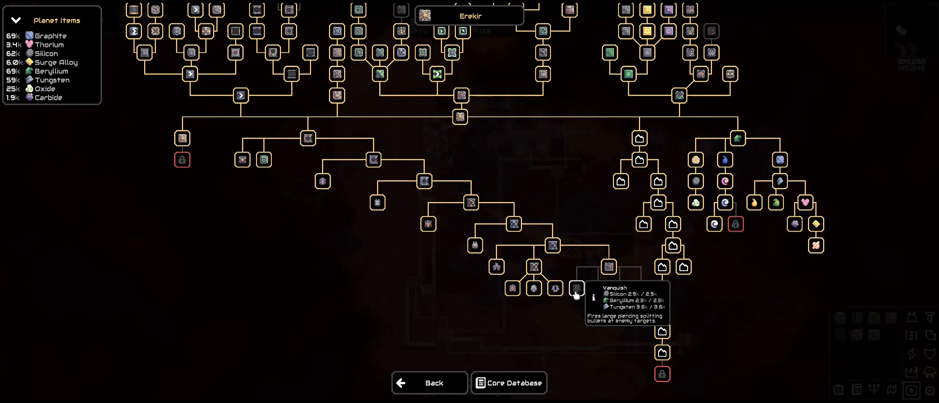
left_click(429, 382)
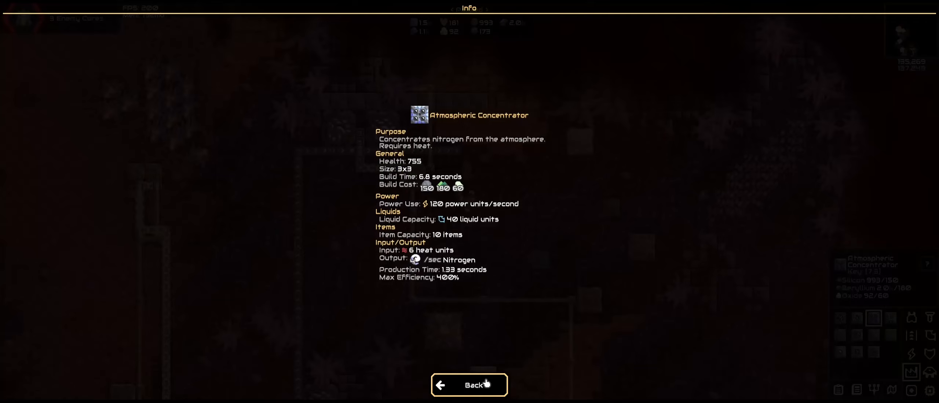
Leave the Atmospheric Concentrator info and lay a building plus a row of Reinforced Liquid Routers beside the conveyors.
left_click(470, 385)
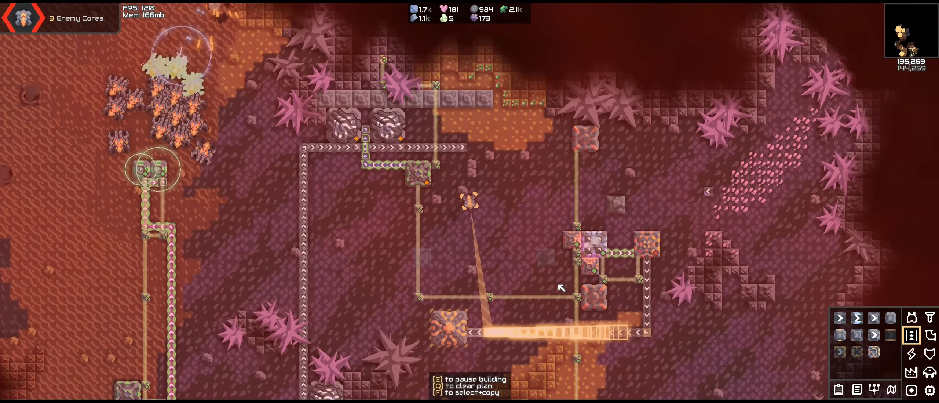
left_click(584, 239)
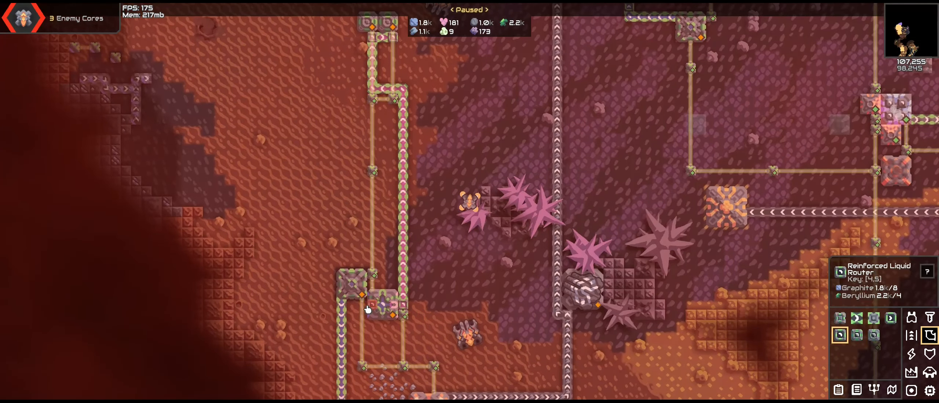
left_click_drag(368, 308, 838, 242)
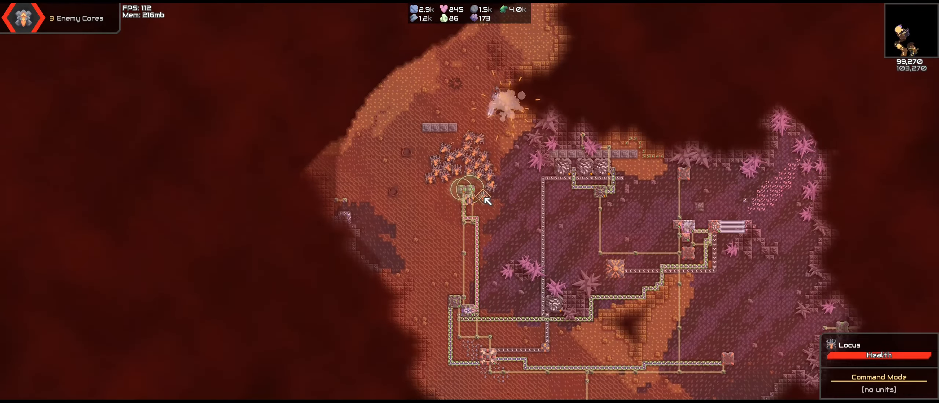
left_click(471, 191)
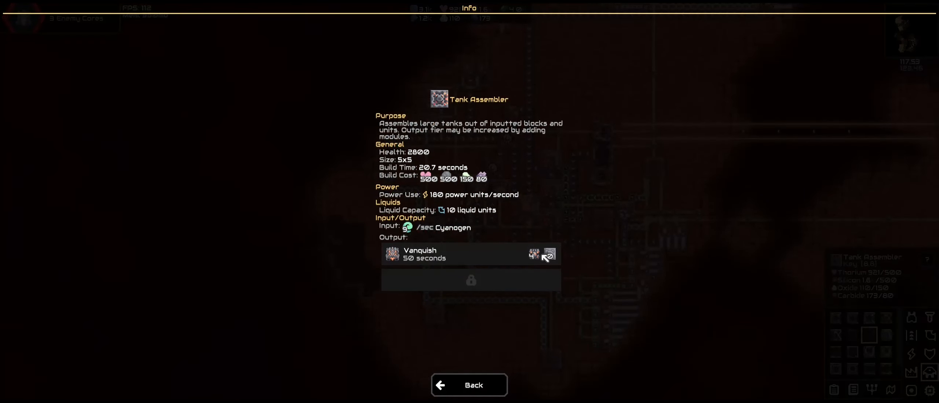
Leave the Tank Assembler info page and return to the Erekir tech tree.
left_click(469, 385)
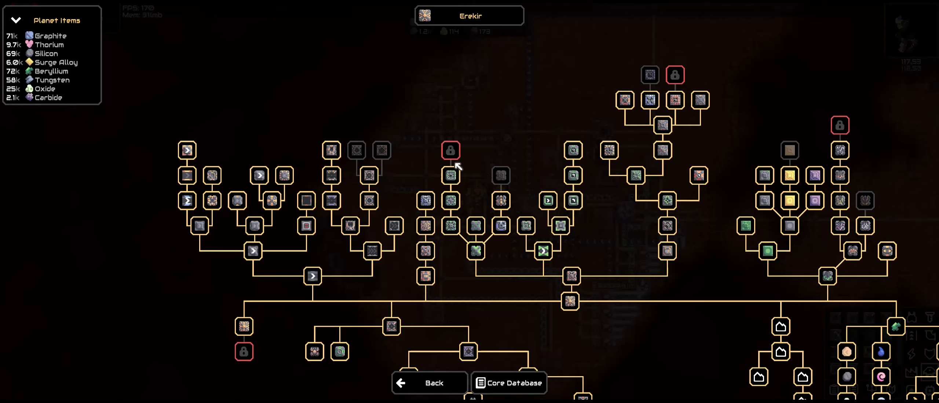
mouse_move(380, 151)
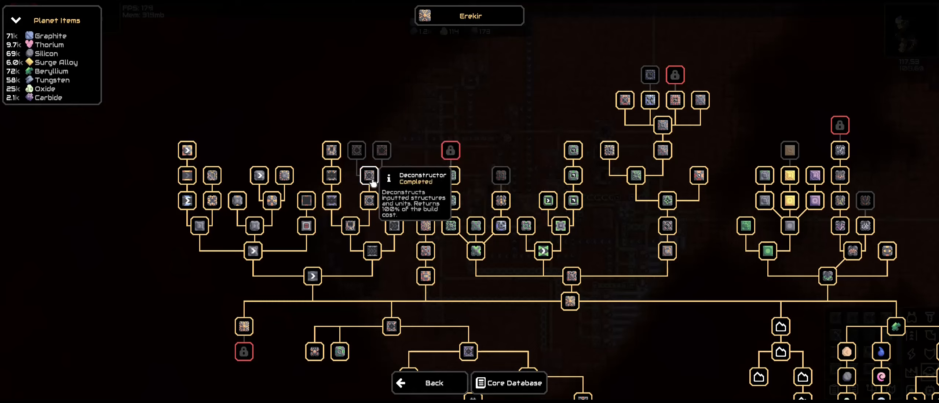
mouse_move(382, 150)
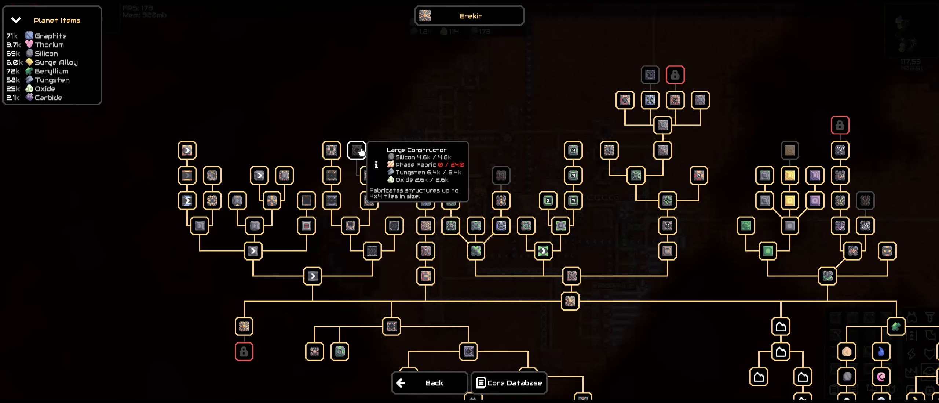
mouse_move(649, 75)
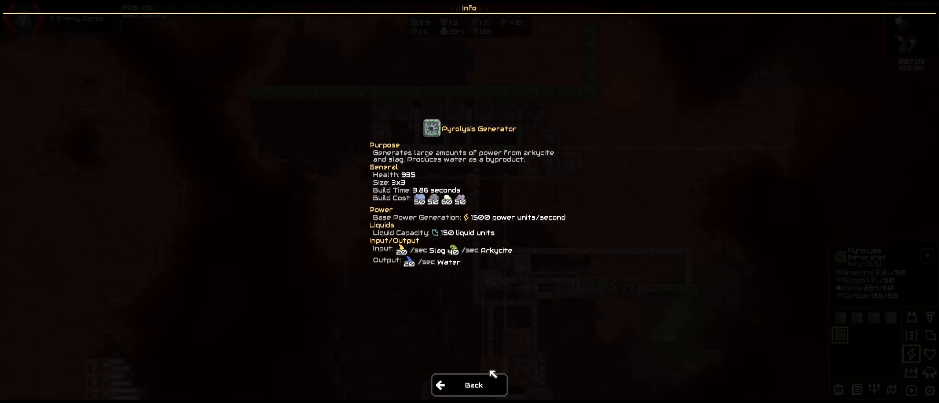
Leave the Pyrolysis Generator info page and return to the running base map.
left_click(469, 386)
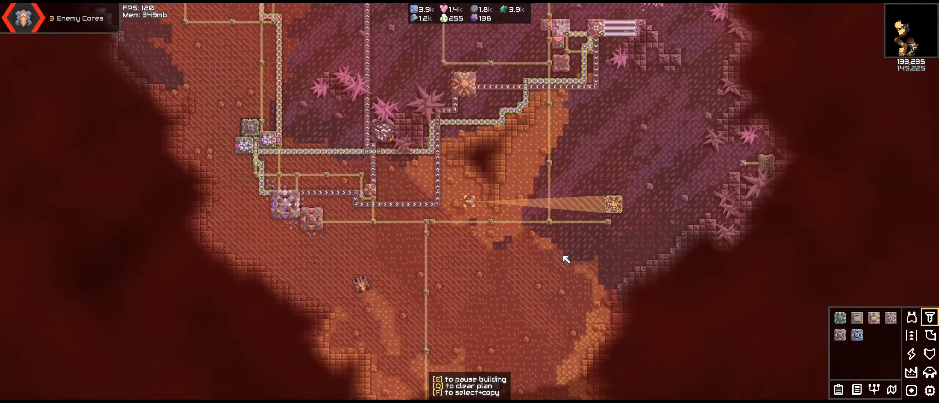
Choose the Carbide Crucible from the crafting category of the build menu.
left_click(912, 336)
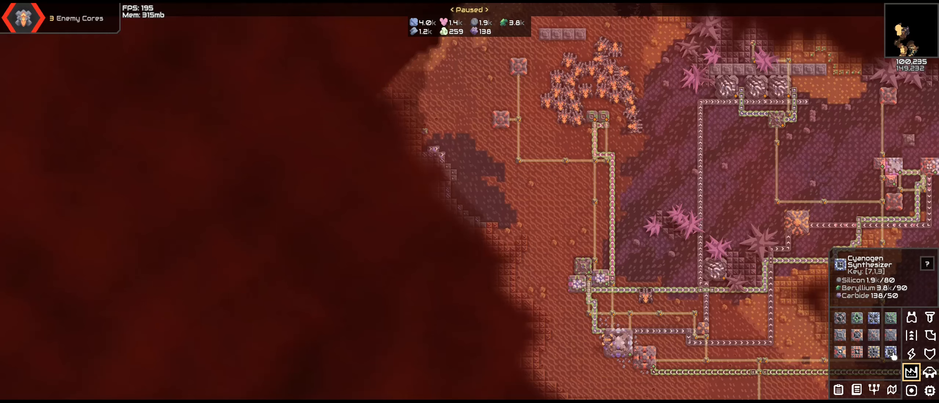
mouse_move(873, 353)
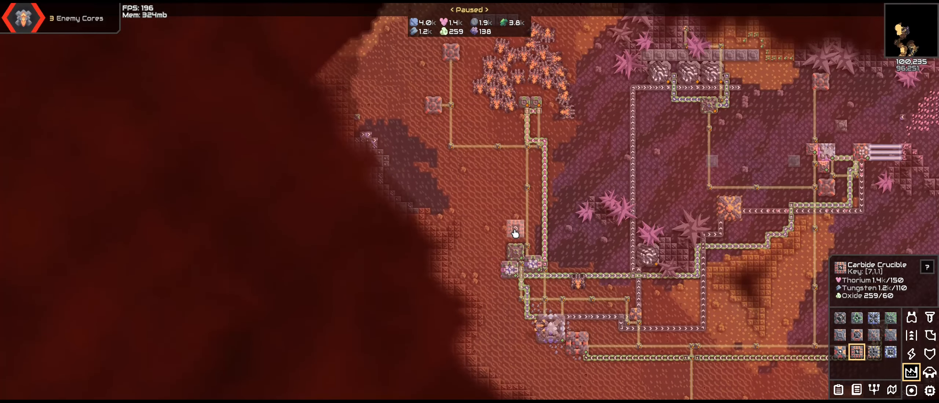
Review the Carbide Crucible's details, then build a structure near the western cliff edge.
left_click(928, 266)
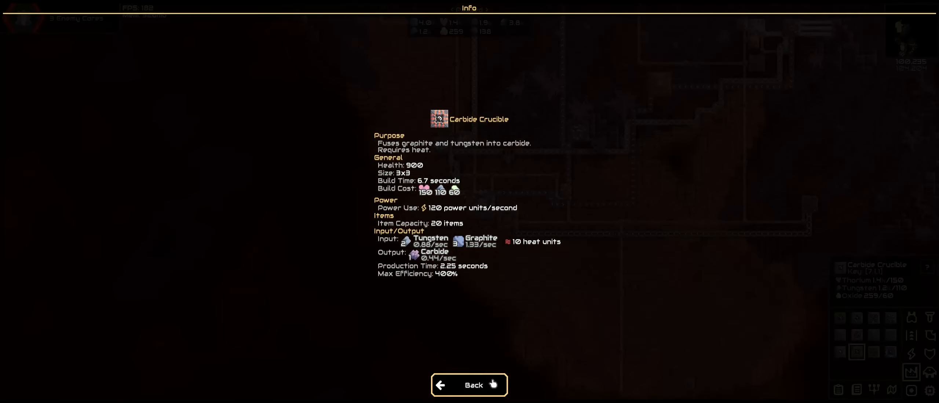
left_click(469, 385)
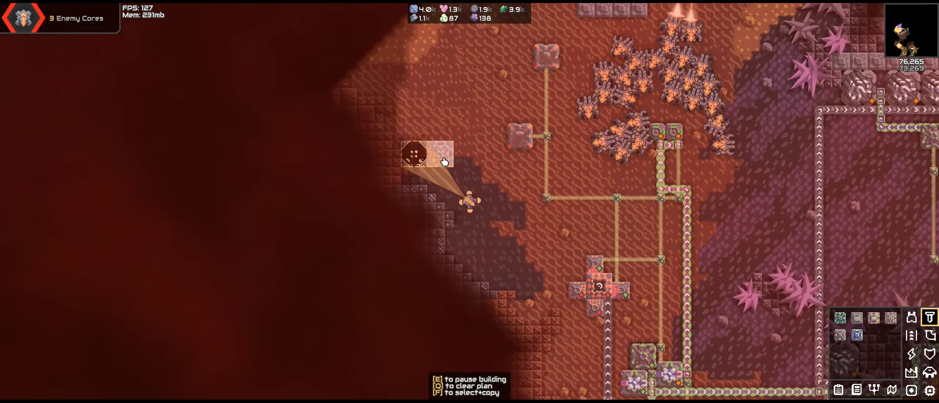
left_click(659, 132)
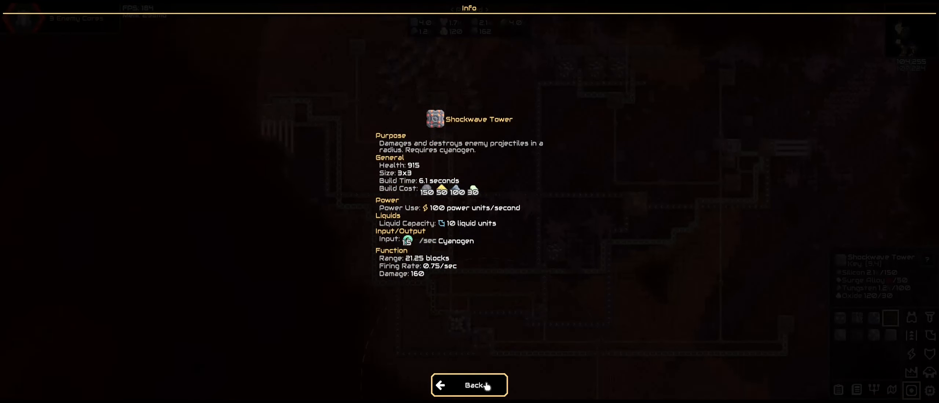
Flip through the Shockwave Tower details and place a Shockwave Tower inside the base.
left_click(469, 385)
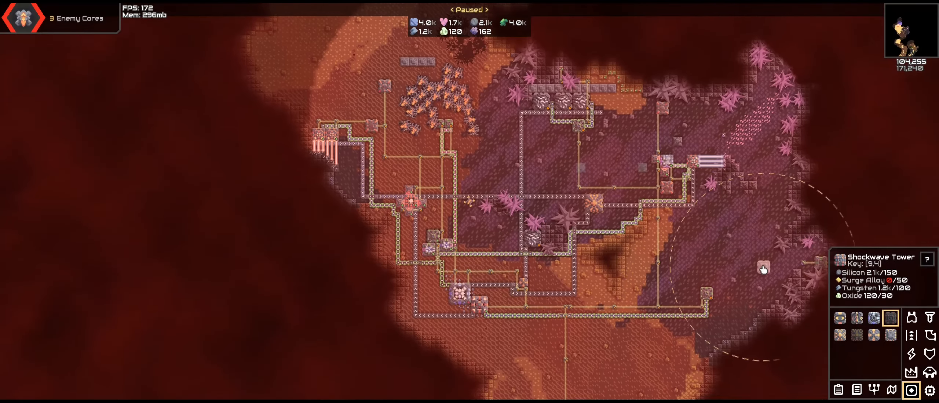
left_click(928, 258)
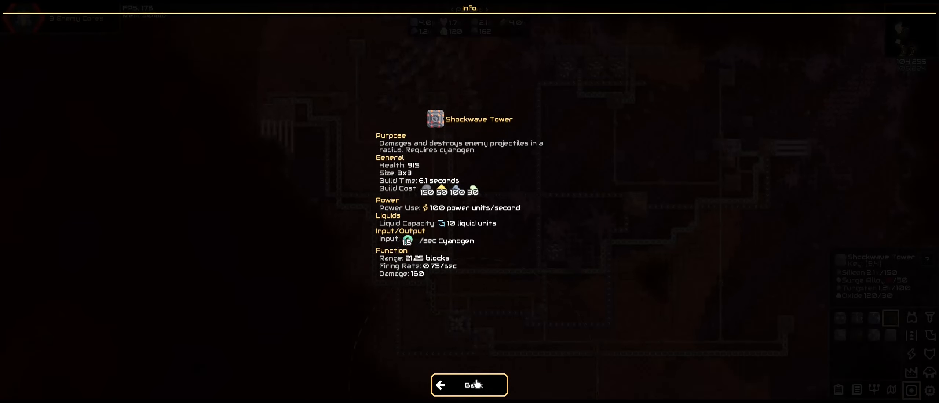
left_click(469, 385)
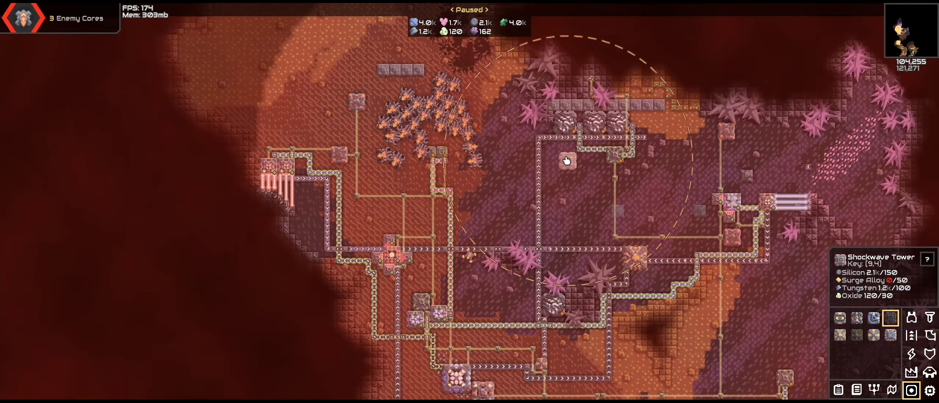
left_click(927, 258)
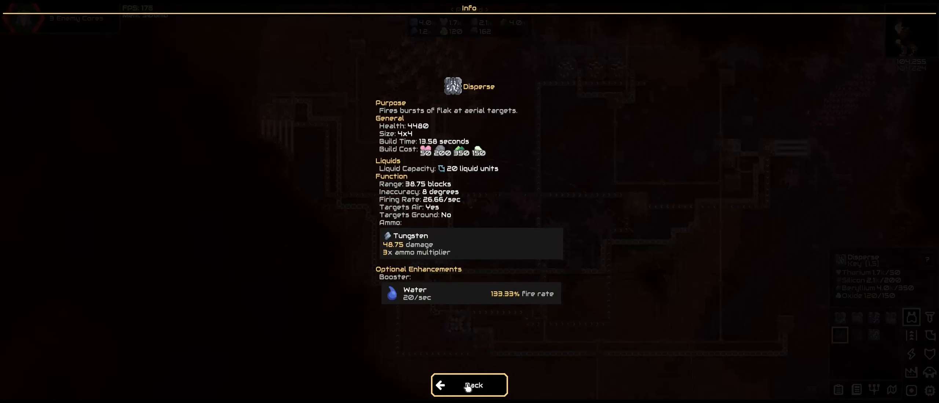
Leave the Disperse and Tank Assembler pages and tech tree, then bring up the Cyanogen Synthesizer details.
left_click(469, 385)
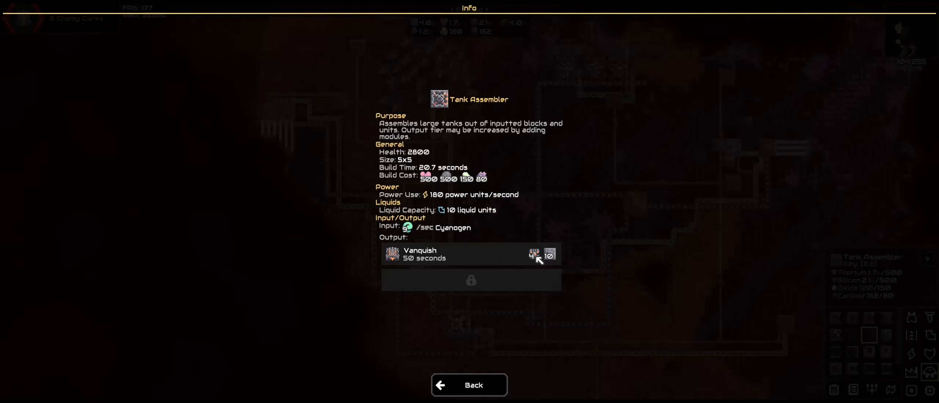
left_click(469, 384)
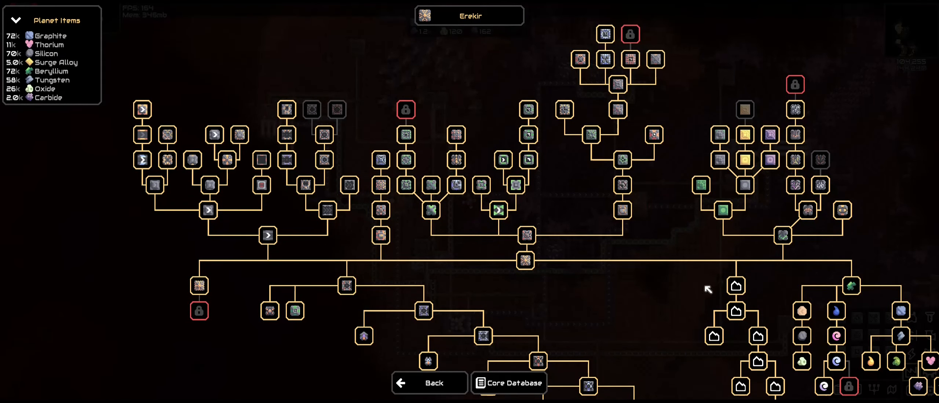
left_click(429, 382)
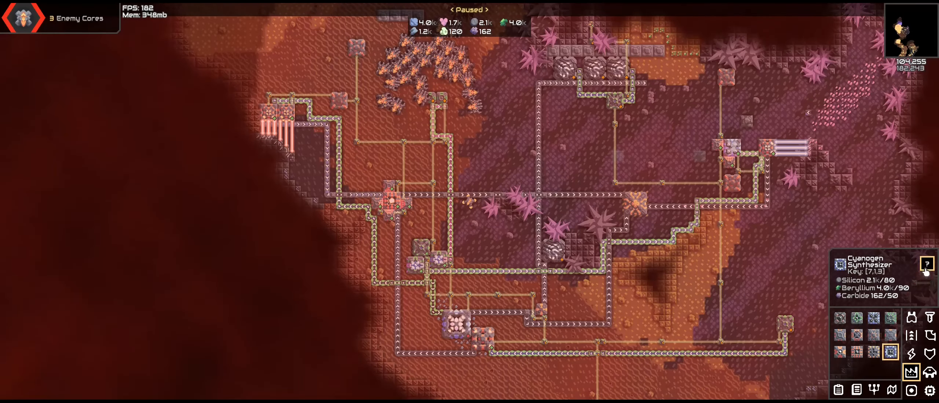
left_click(928, 264)
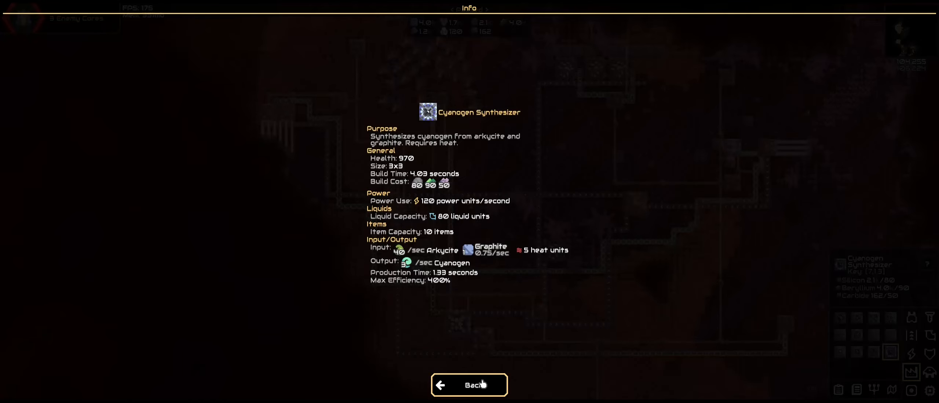
Leave the Cyanogen Synthesizer info, resume play and browse another build-menu category.
left_click(468, 384)
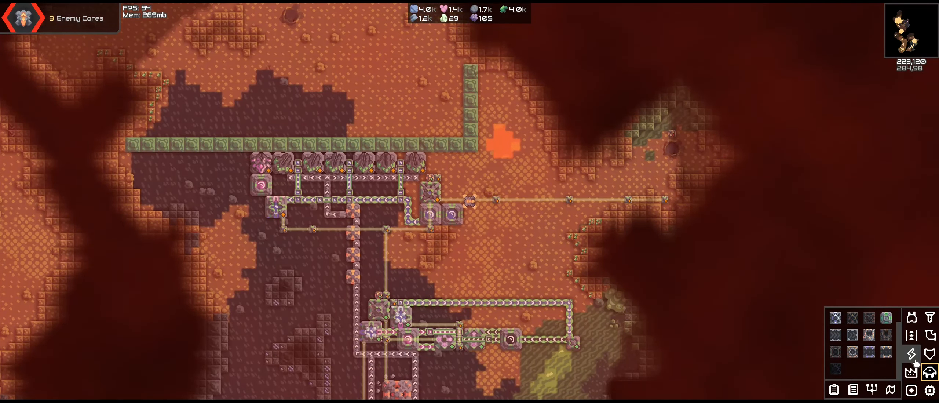
left_click(911, 353)
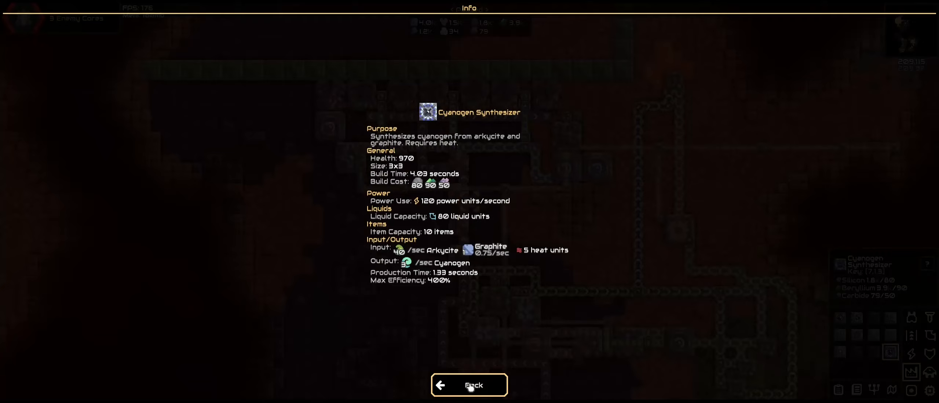
Place the Cyanogen Synthesizer on open ground south of the central production line.
left_click(468, 385)
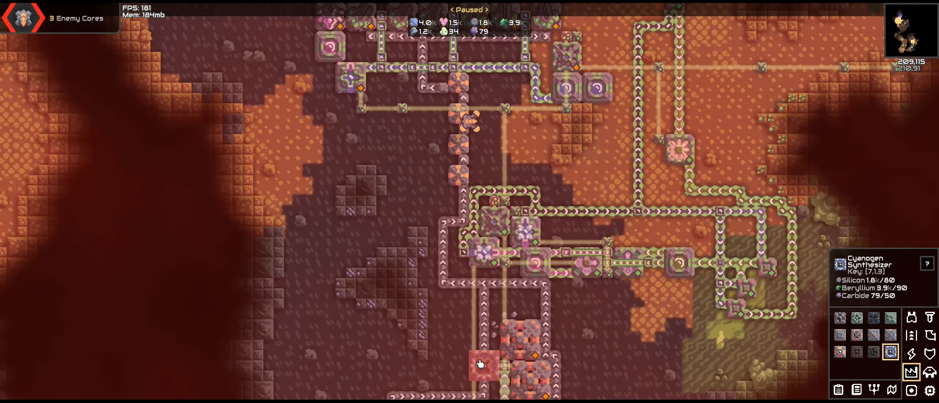
left_click_drag(479, 365, 562, 256)
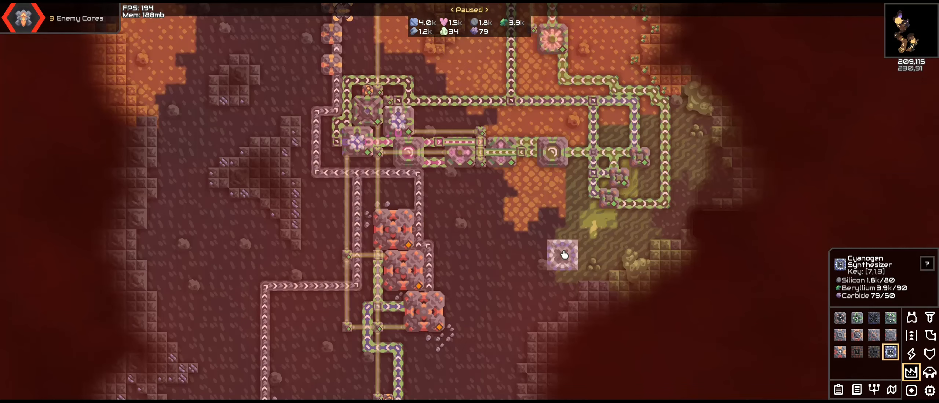
left_click(541, 258)
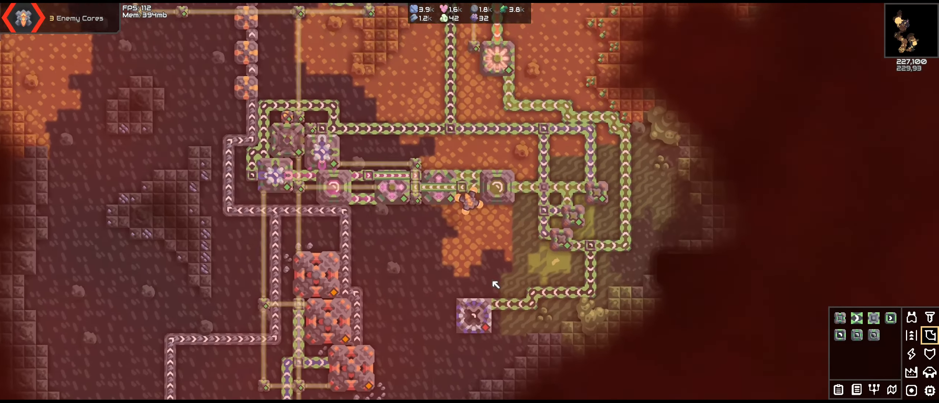
left_click(891, 352)
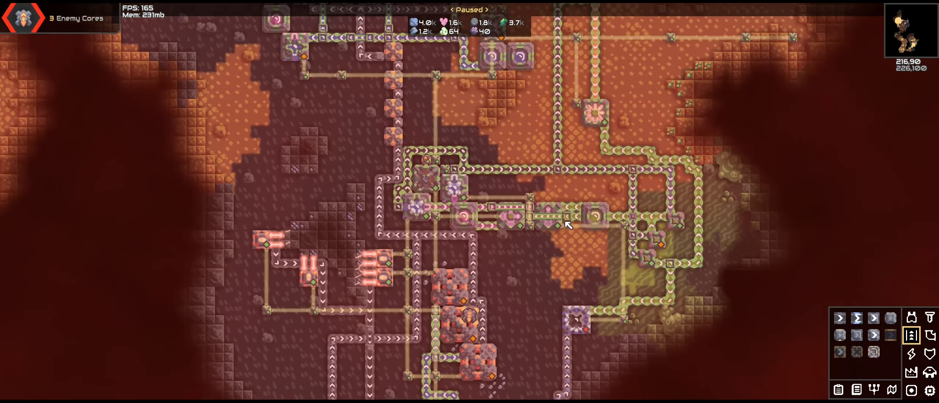
Inspect the Pyrolysis Generator, then choose the Slag Heater to sit beside the new synthesizer.
left_click(566, 180)
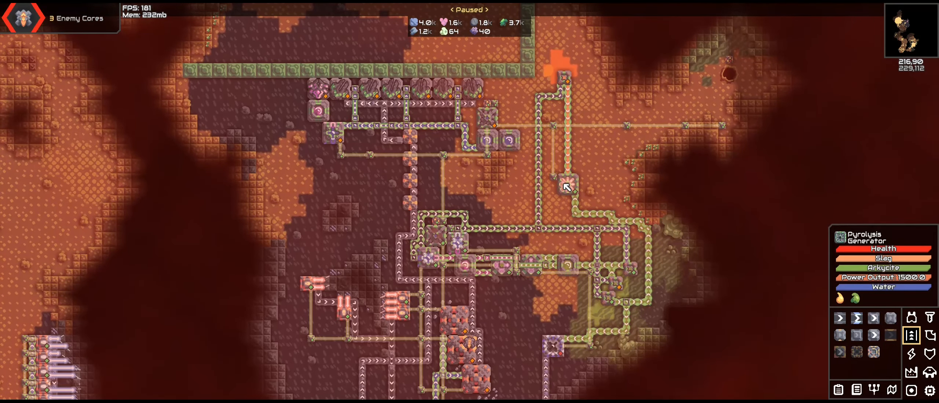
left_click(565, 180)
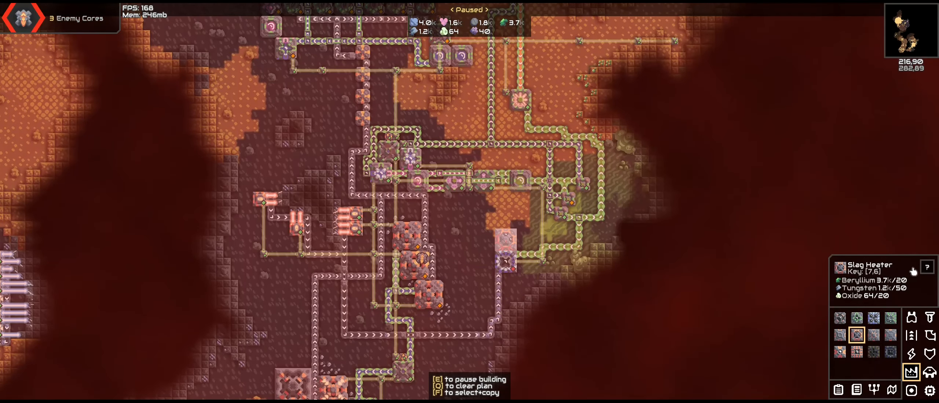
left_click(928, 267)
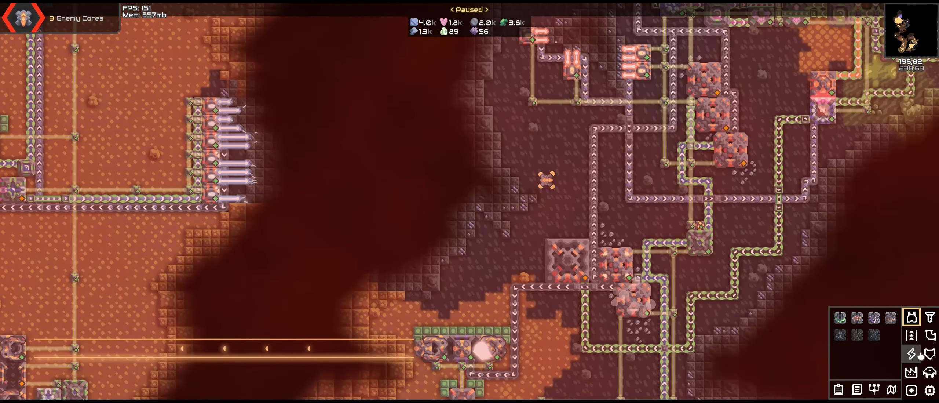
left_click(835, 318)
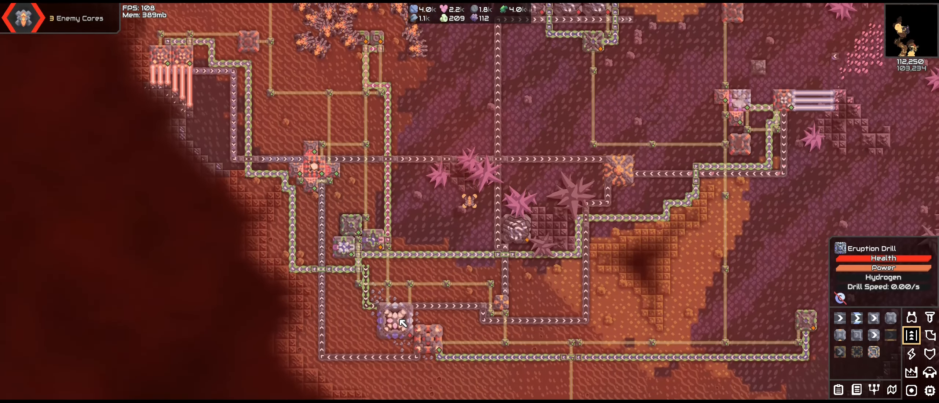
key("space")
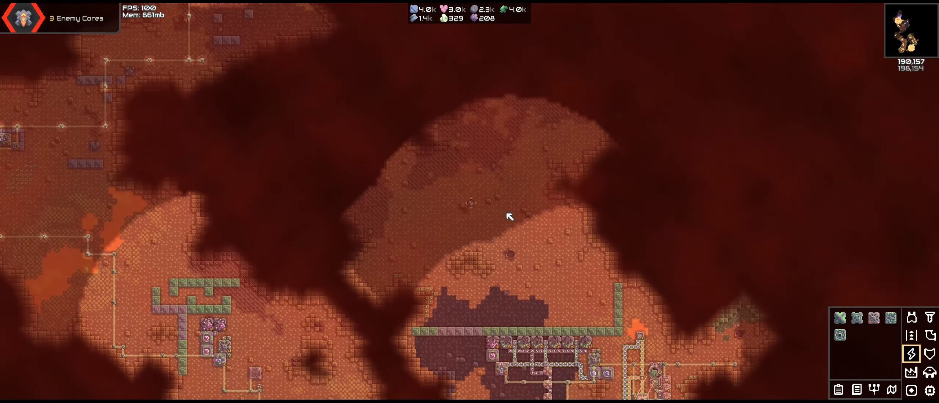
scroll("right", 3)
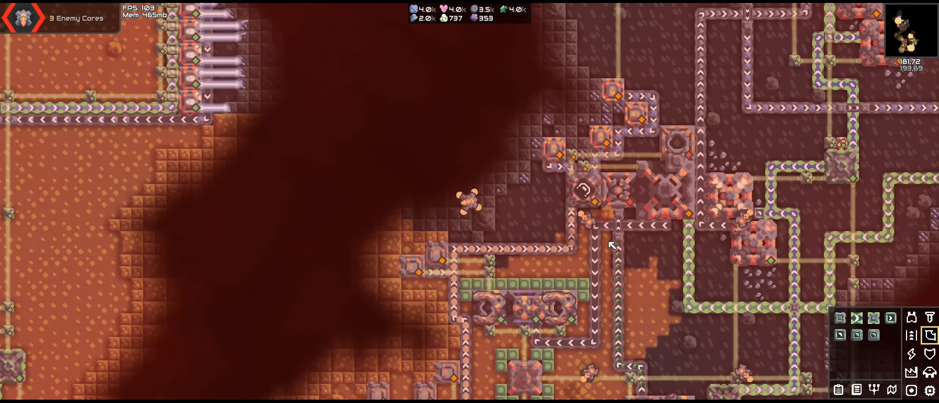
left_click(621, 191)
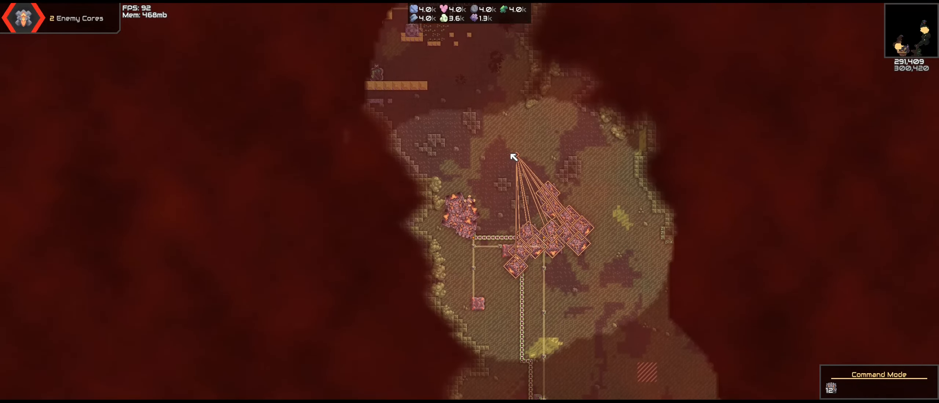
Zoom out to follow the tank army marching into the enemy base.
scroll("down", 3)
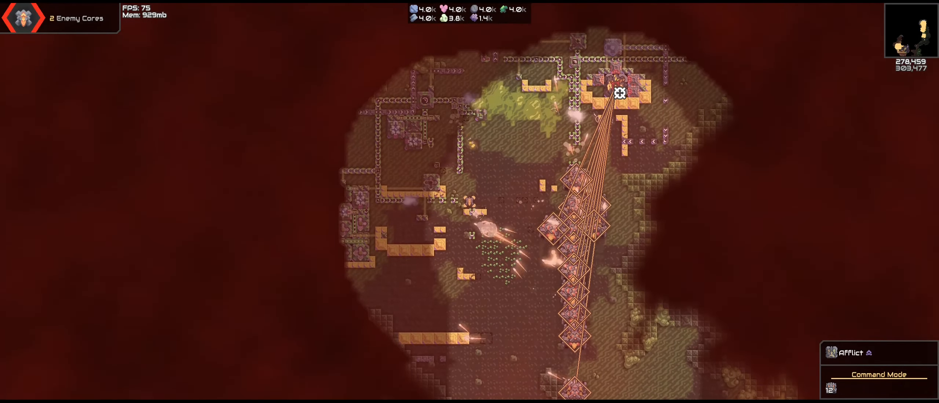
scroll("down", 3)
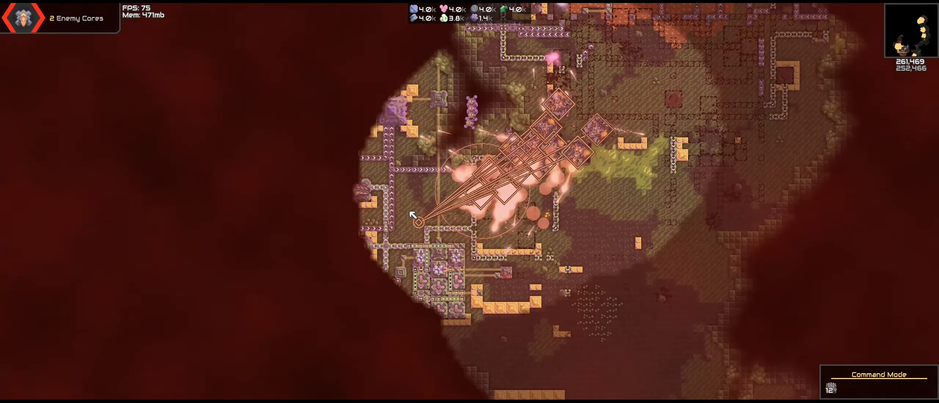
left_click(394, 112)
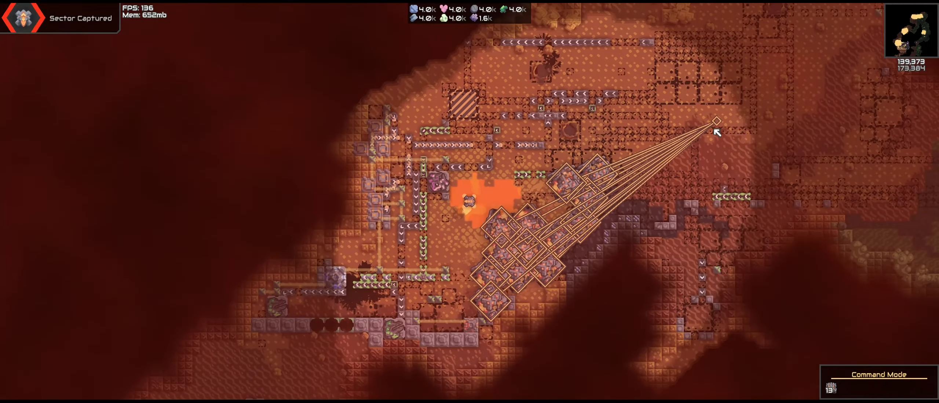
Zoom the view while the tank army overruns the last enemy cores and captures the sector.
scroll("down", 3)
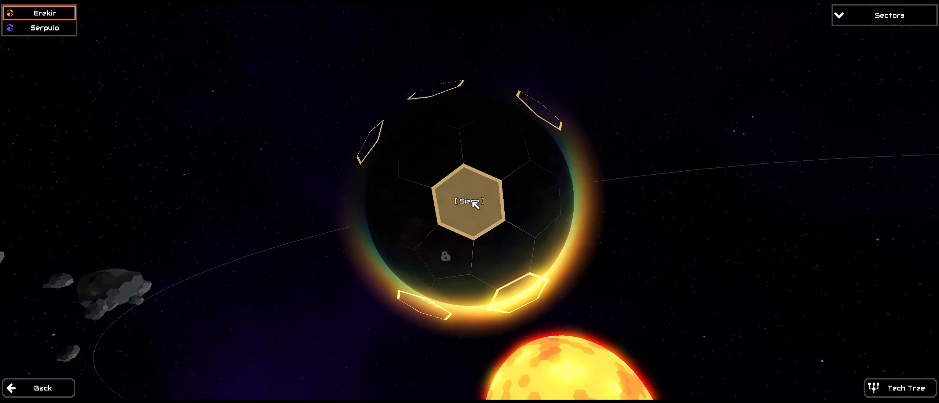
Select the captured Siege sector on the Erekir planet map and return to it.
left_click(470, 201)
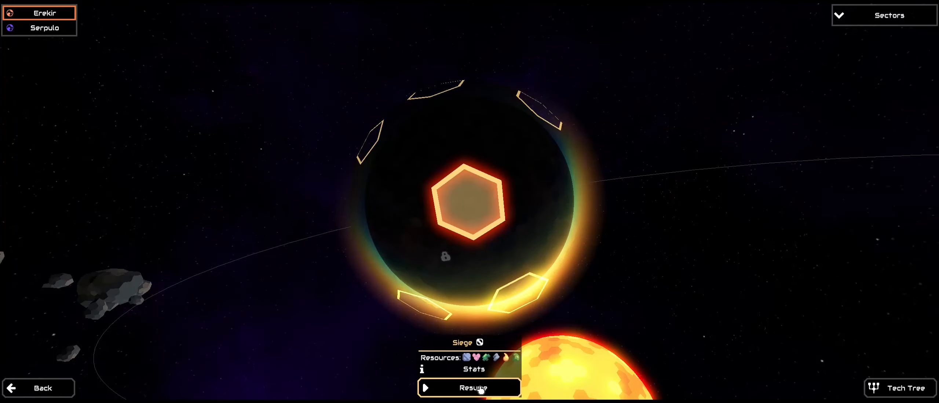
left_click(900, 387)
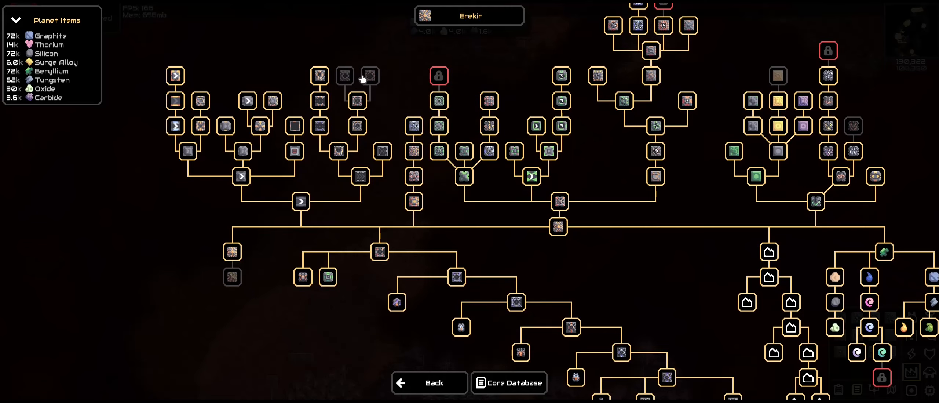
mouse_move(344, 76)
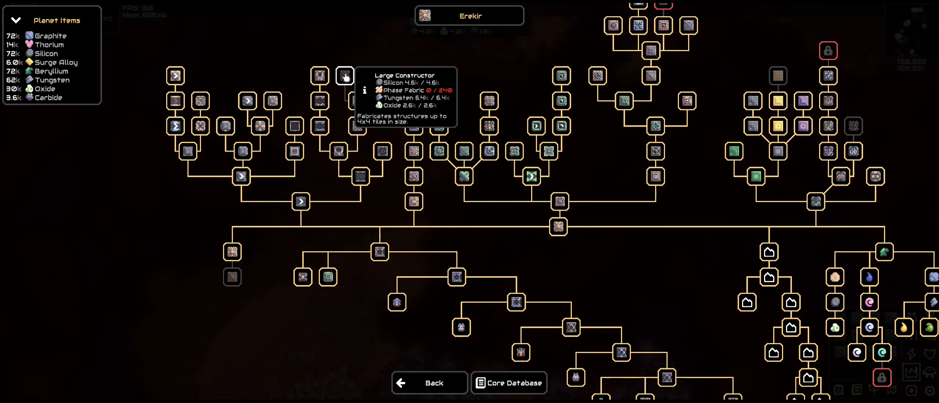